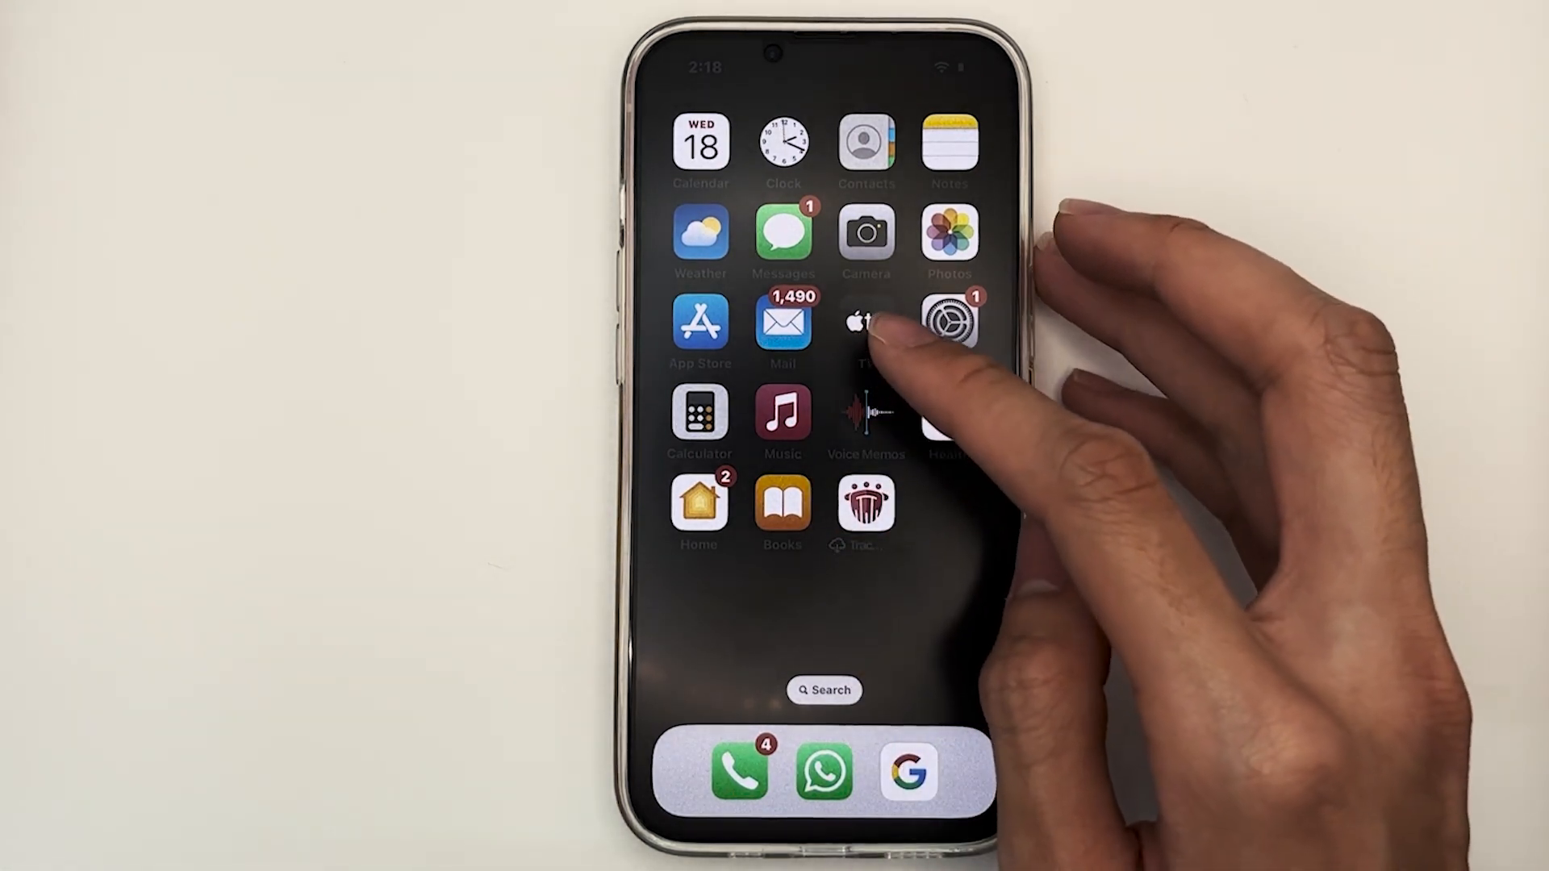
# Turn Bold Text off on the Display & Brightness page
pyautogui.click(824, 688)
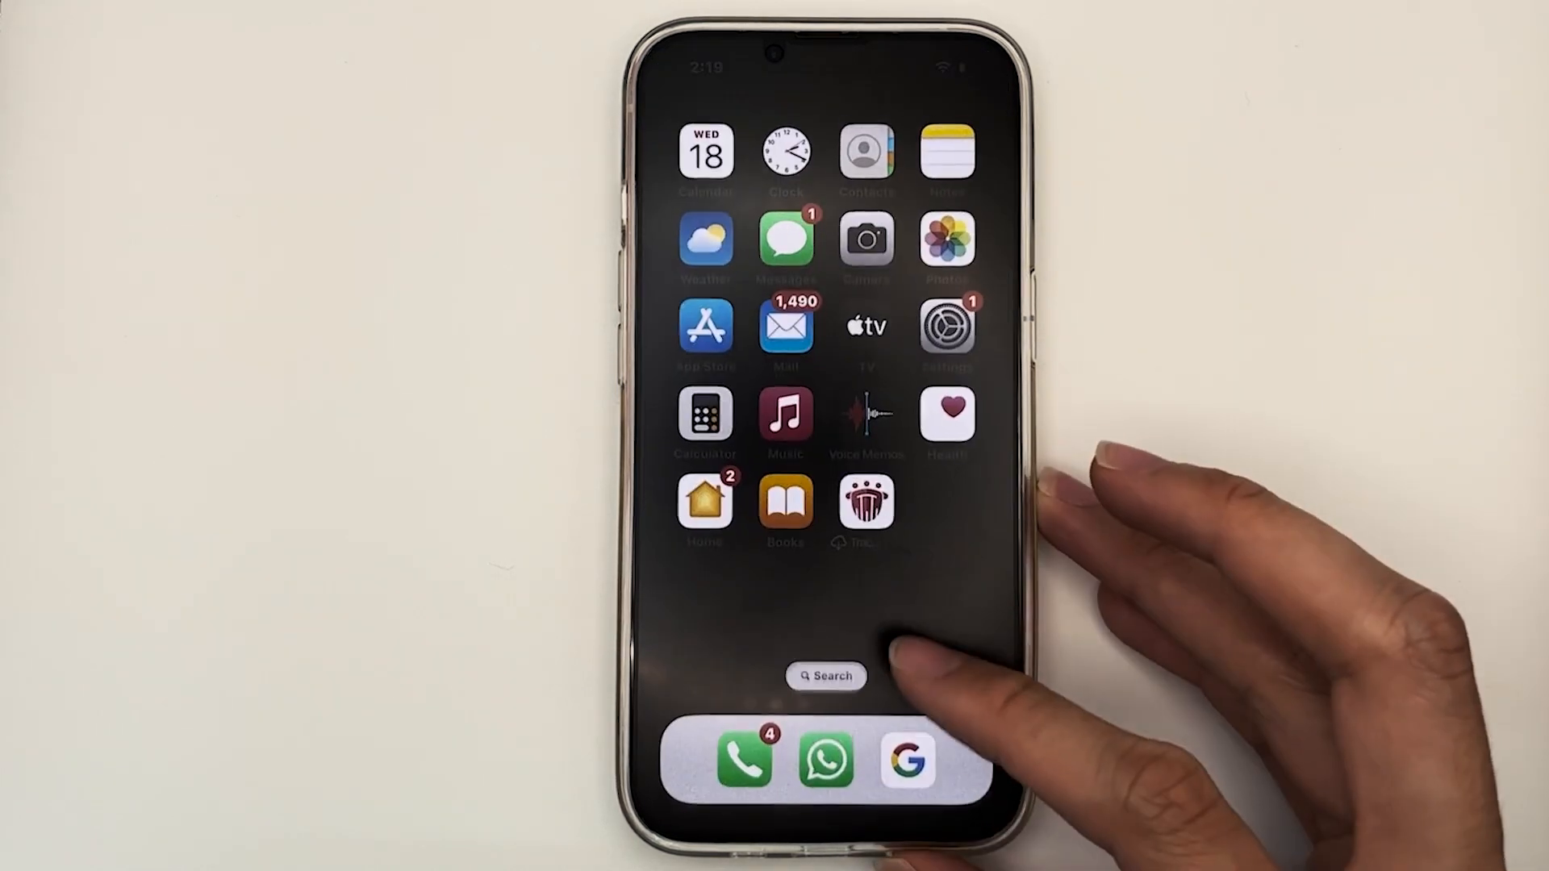
pyautogui.click(826, 676)
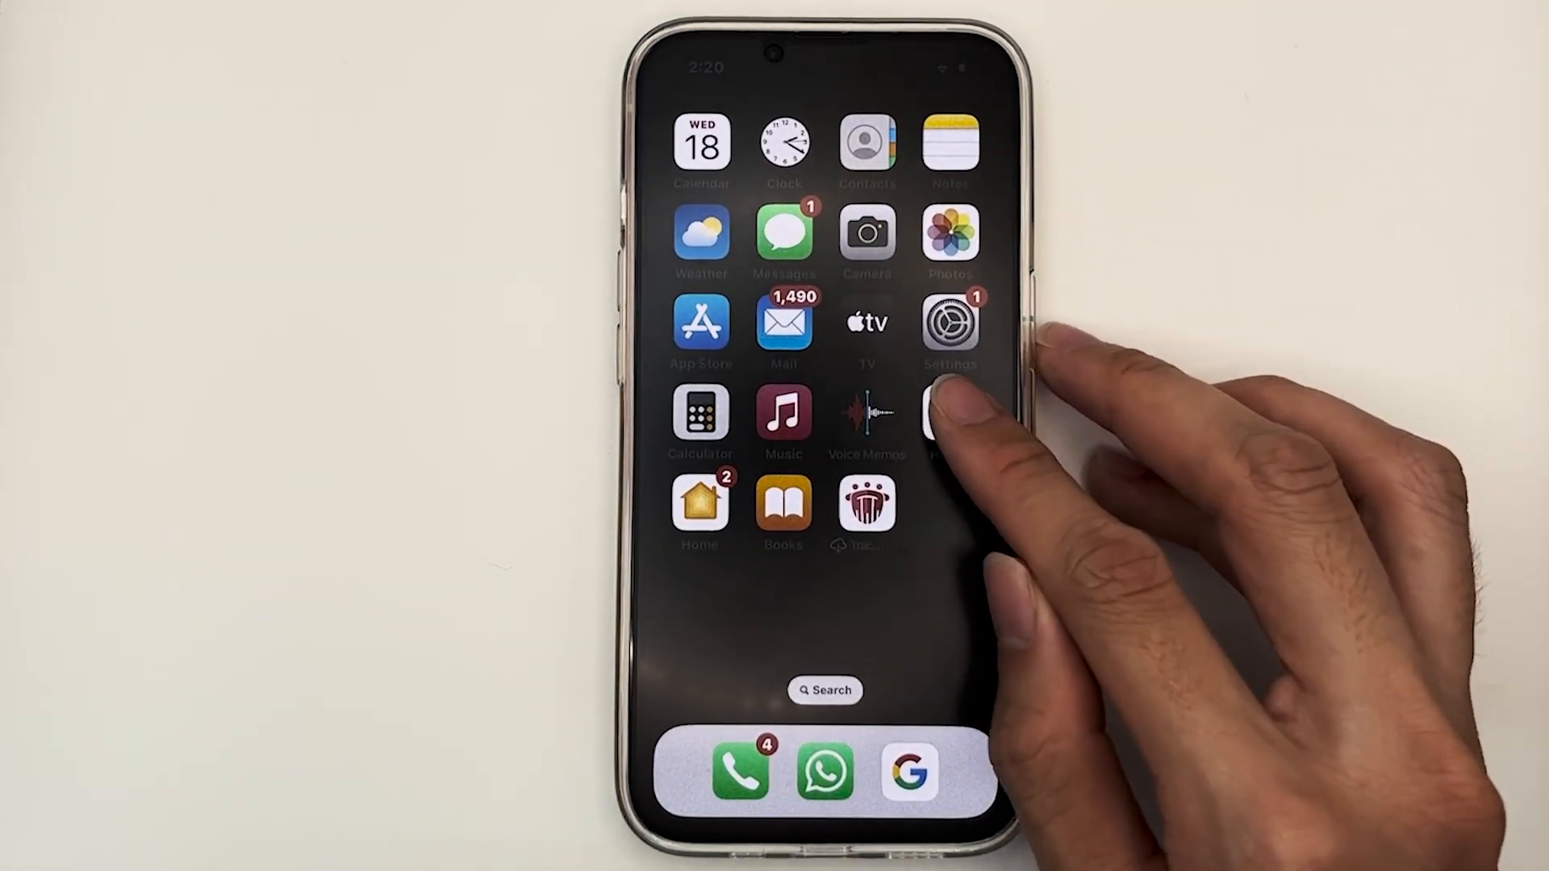
pyautogui.click(948, 323)
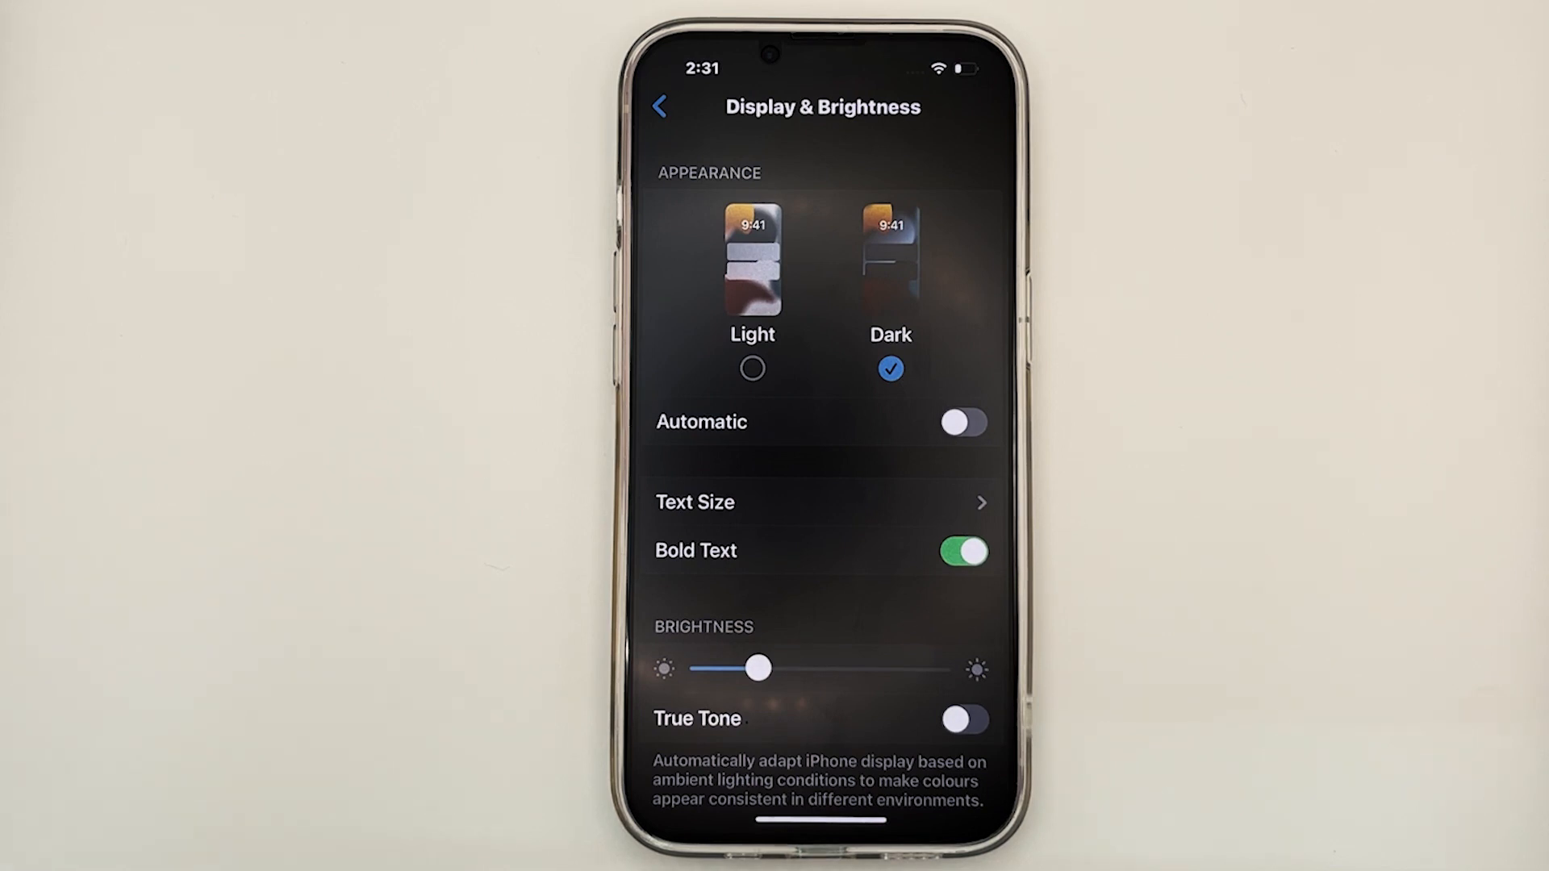
pyautogui.scroll(-3)
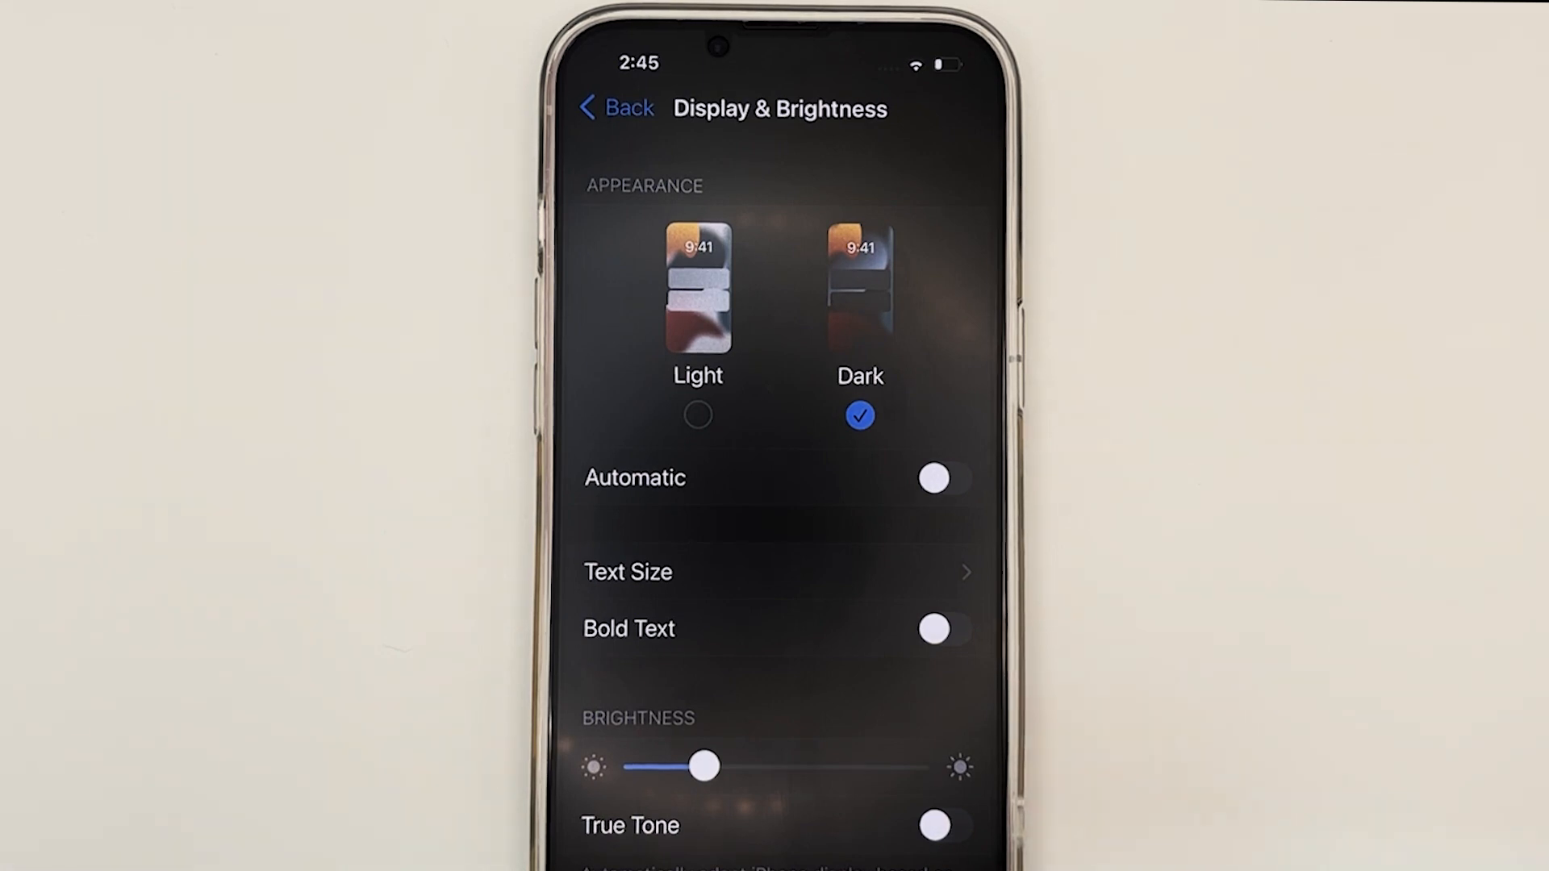
# Try the Light appearance, then return to Dark
pyautogui.click(697, 416)
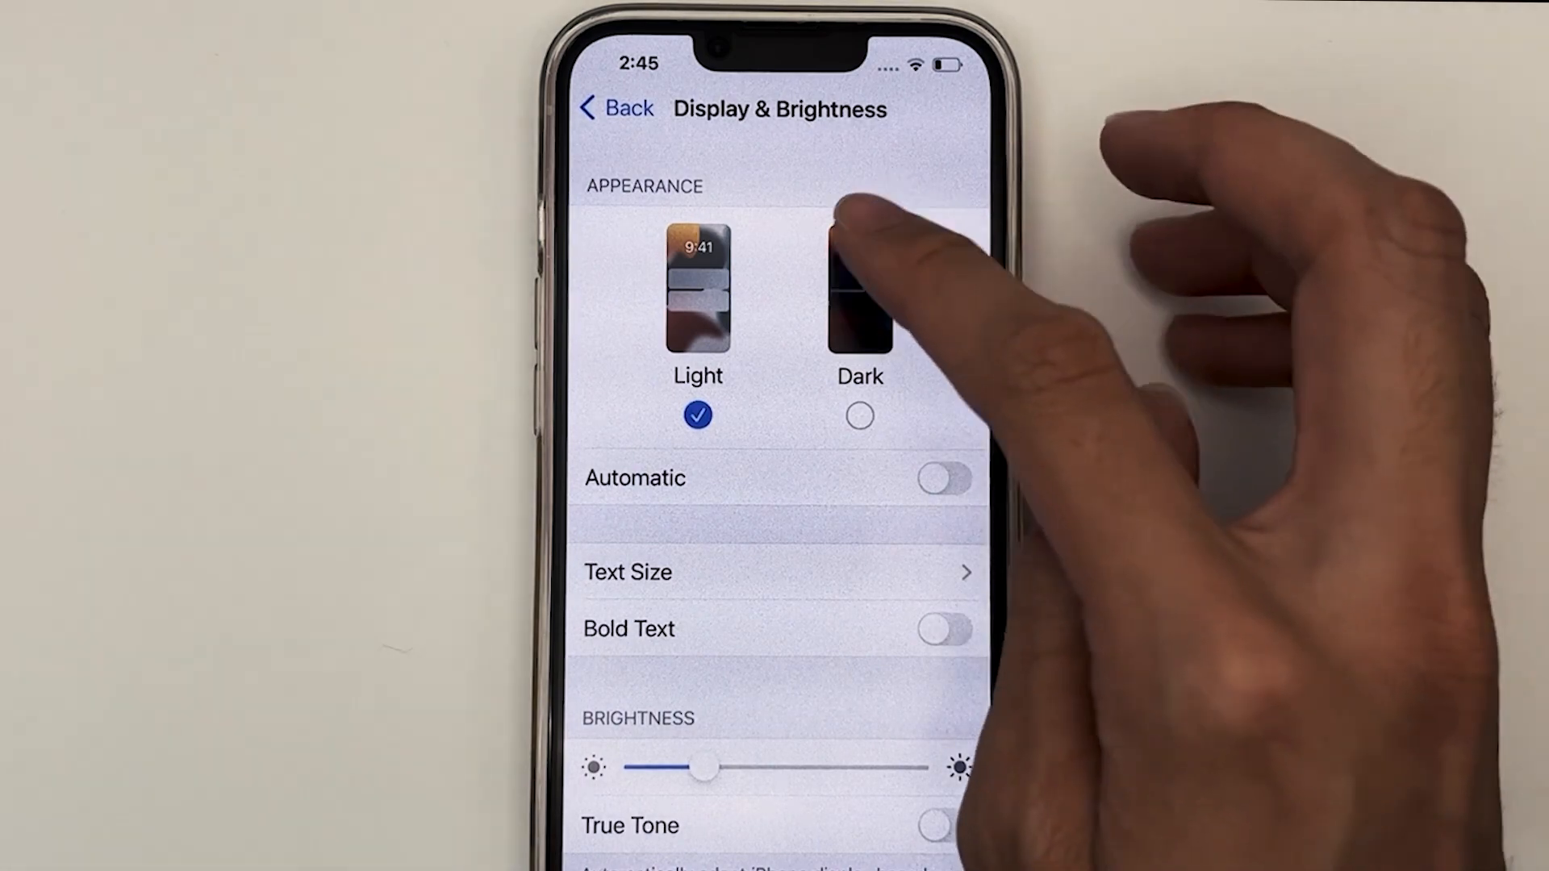
pyautogui.click(858, 287)
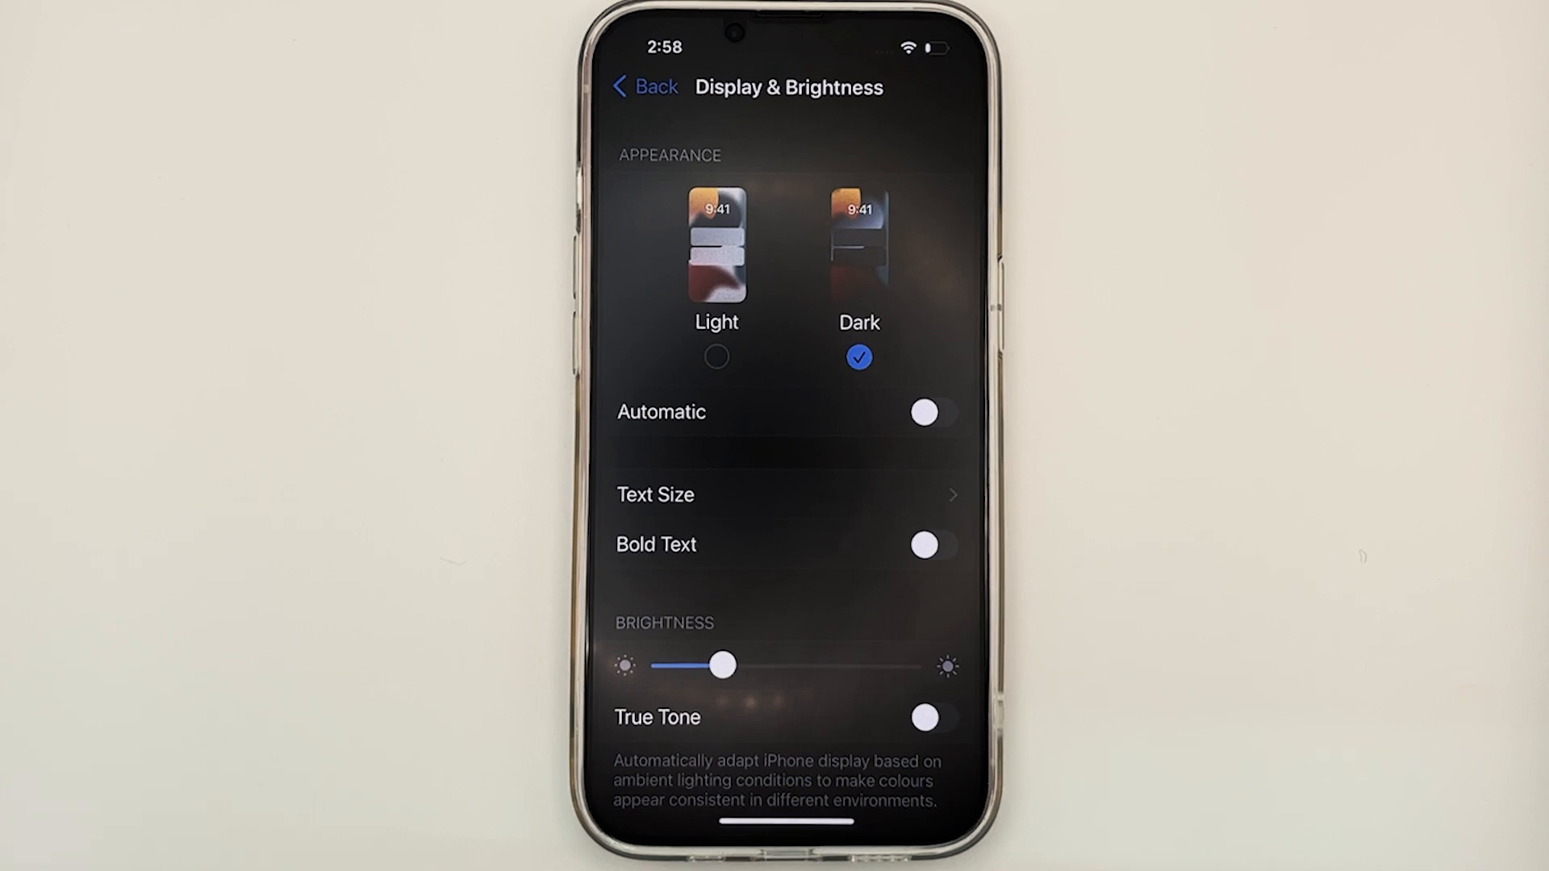
# Change Display Zoom from Default to Larger Text and confirm with Done
pyautogui.moveTo(721, 665); pyautogui.dragTo(671, 665)
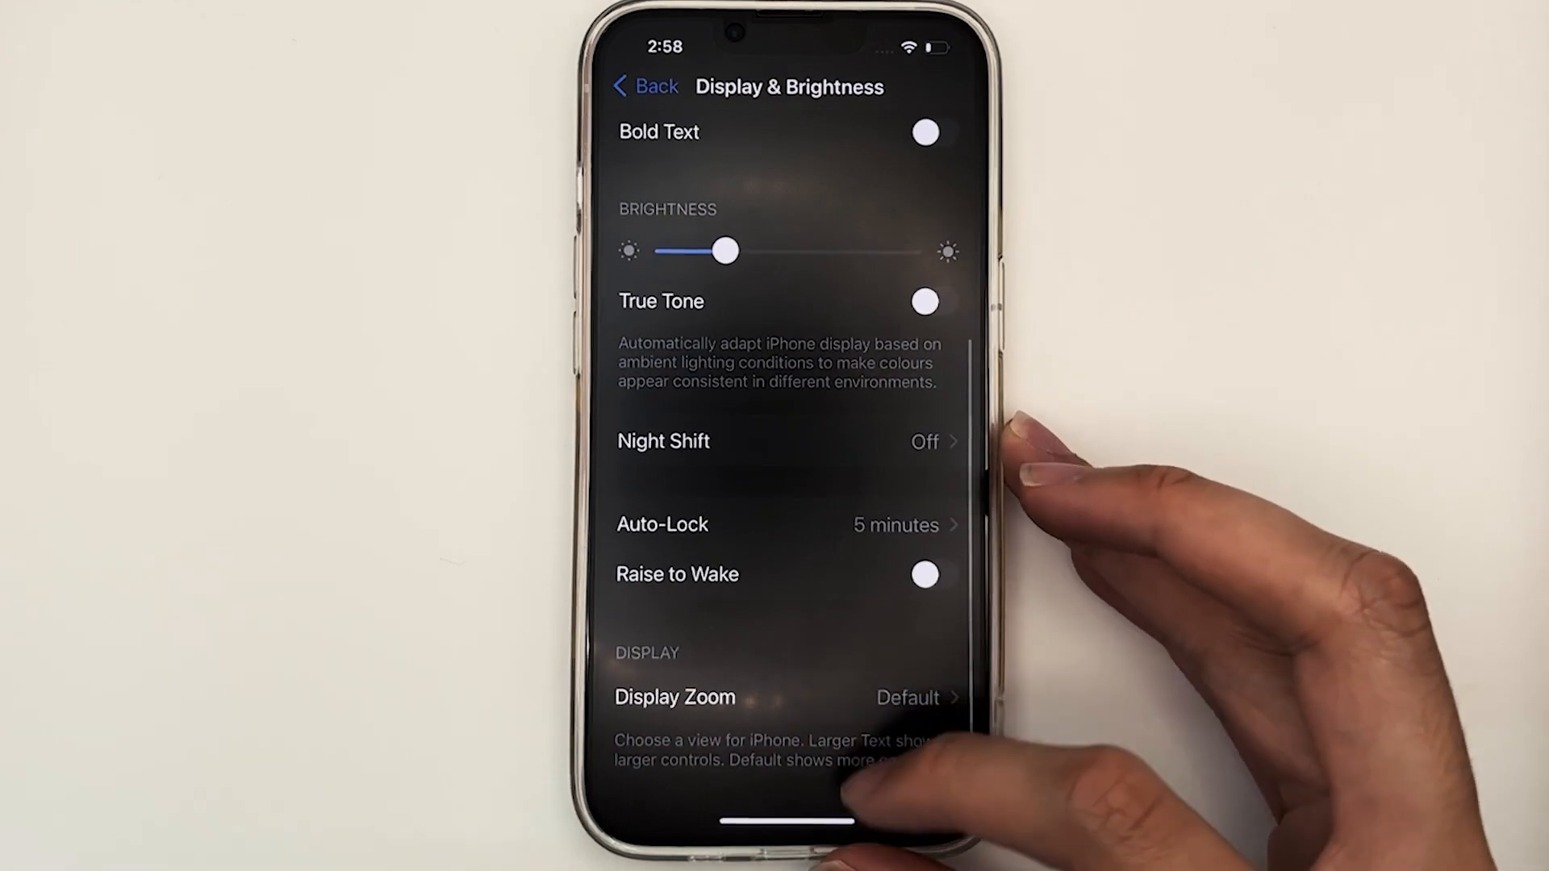
pyautogui.click(674, 697)
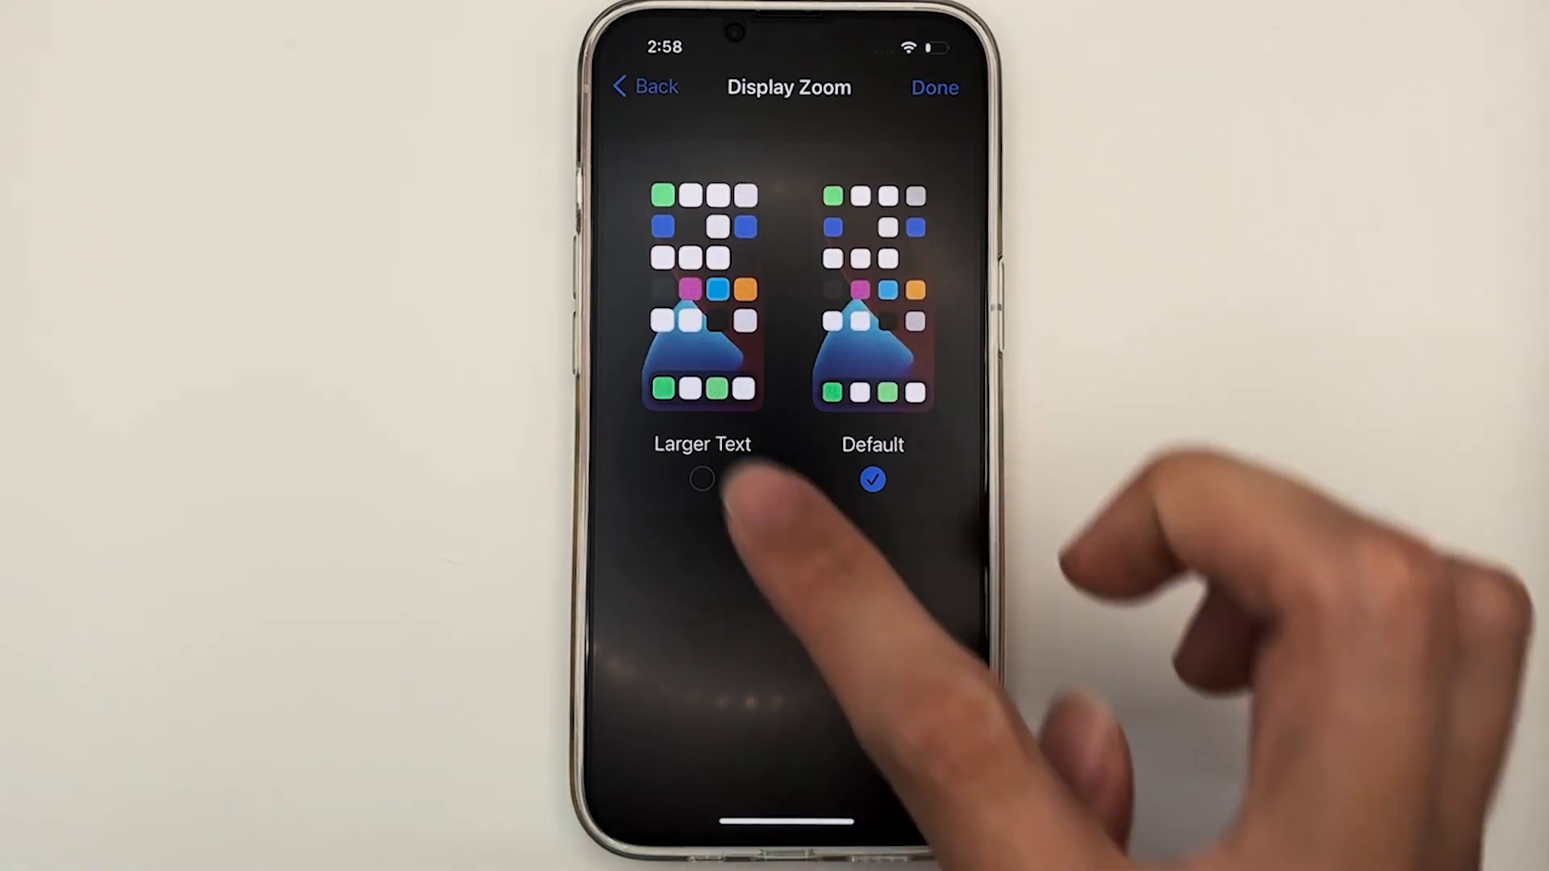
pyautogui.click(701, 479)
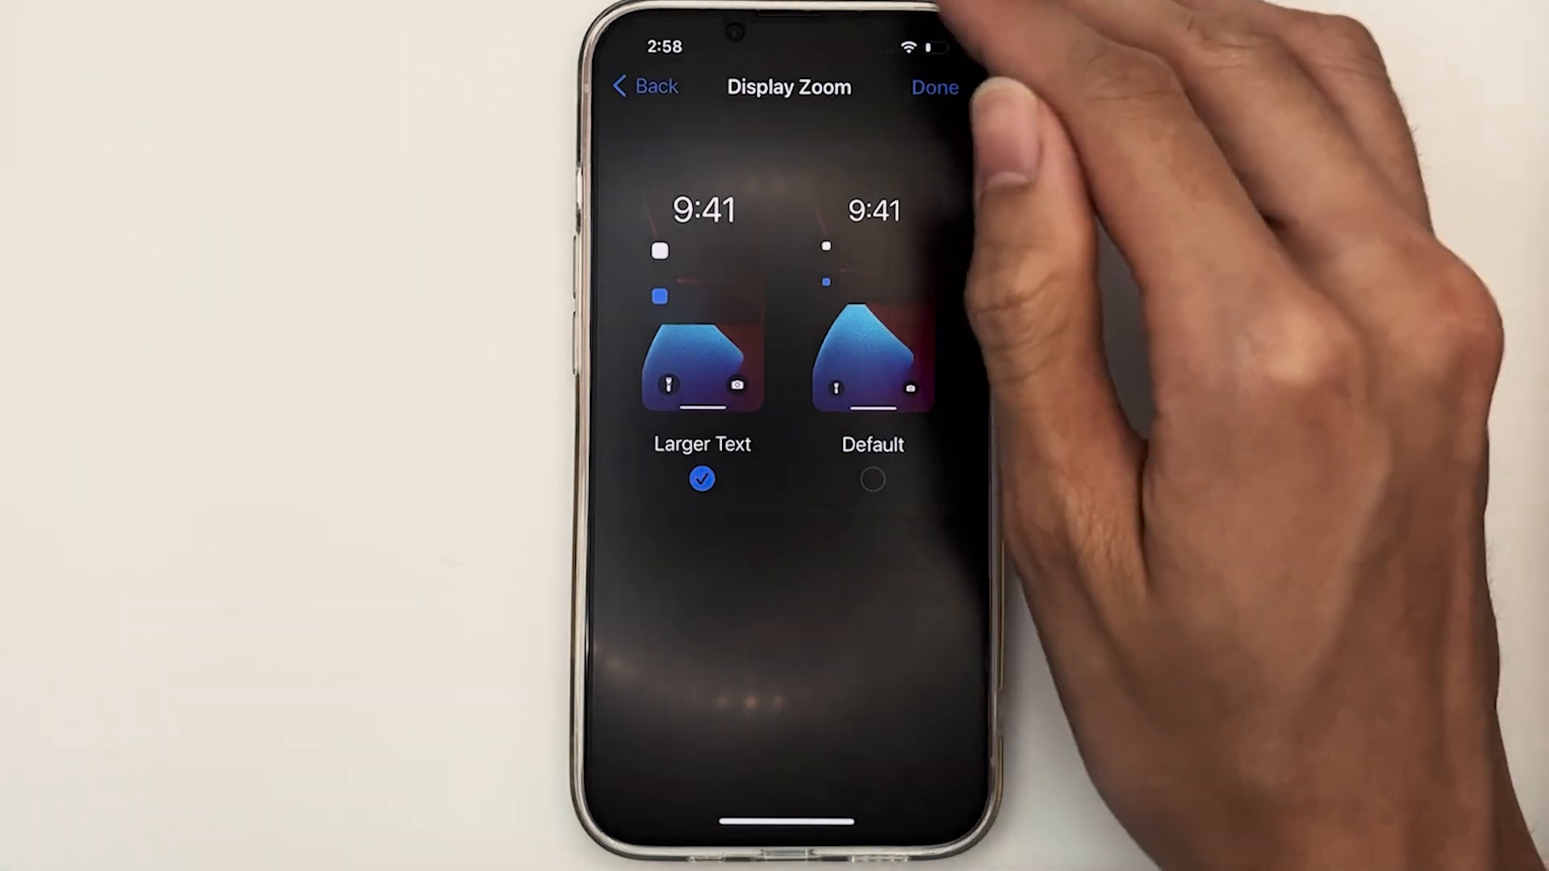
pyautogui.click(932, 87)
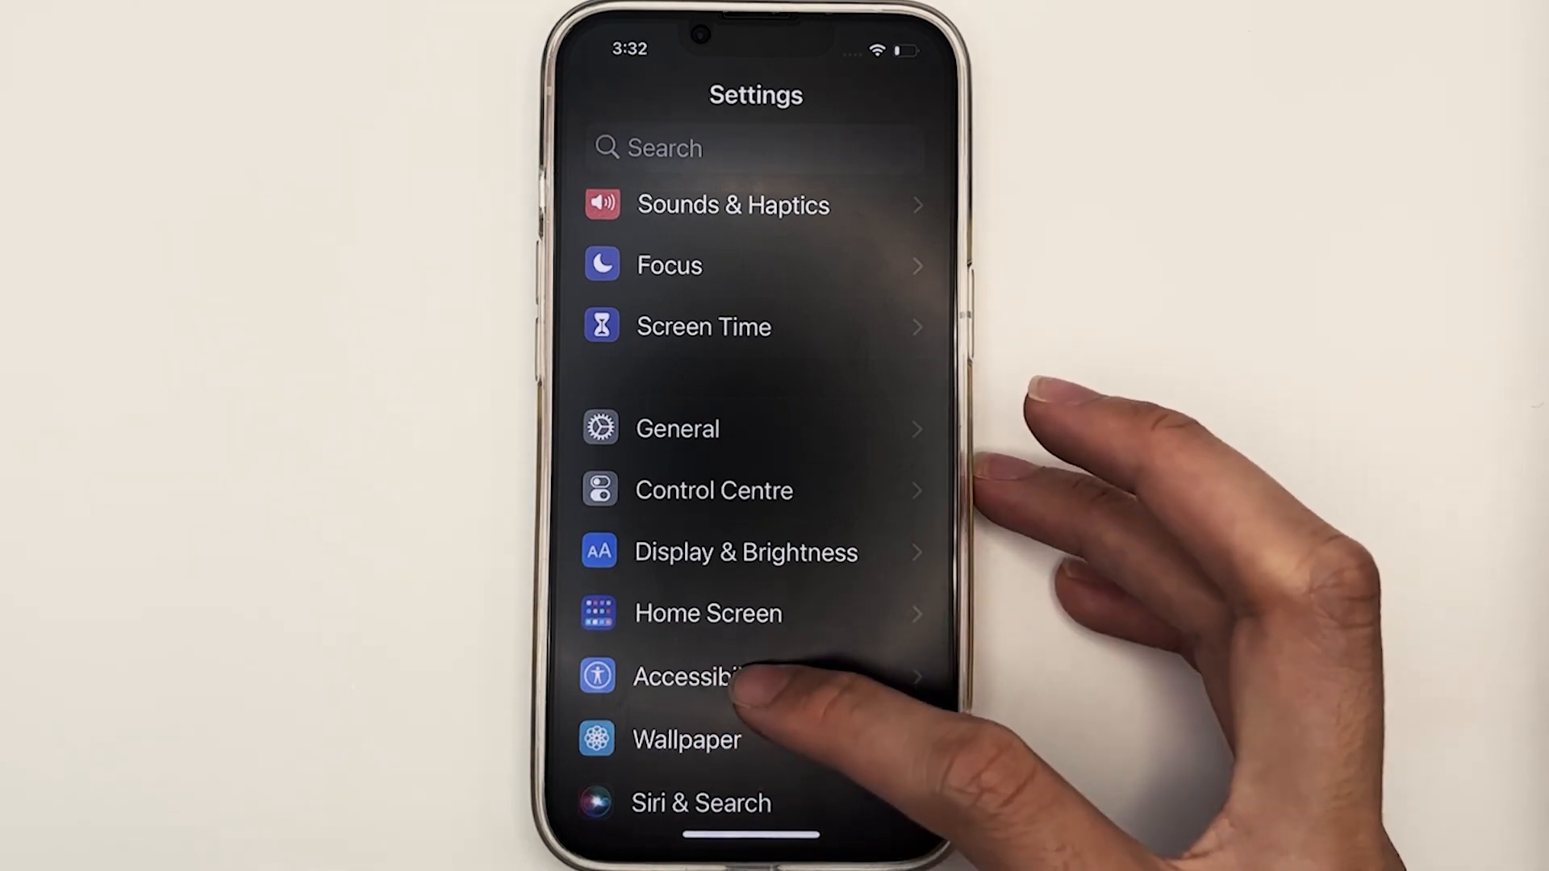
# Open the Accessibility section from the main Settings list
pyautogui.click(689, 675)
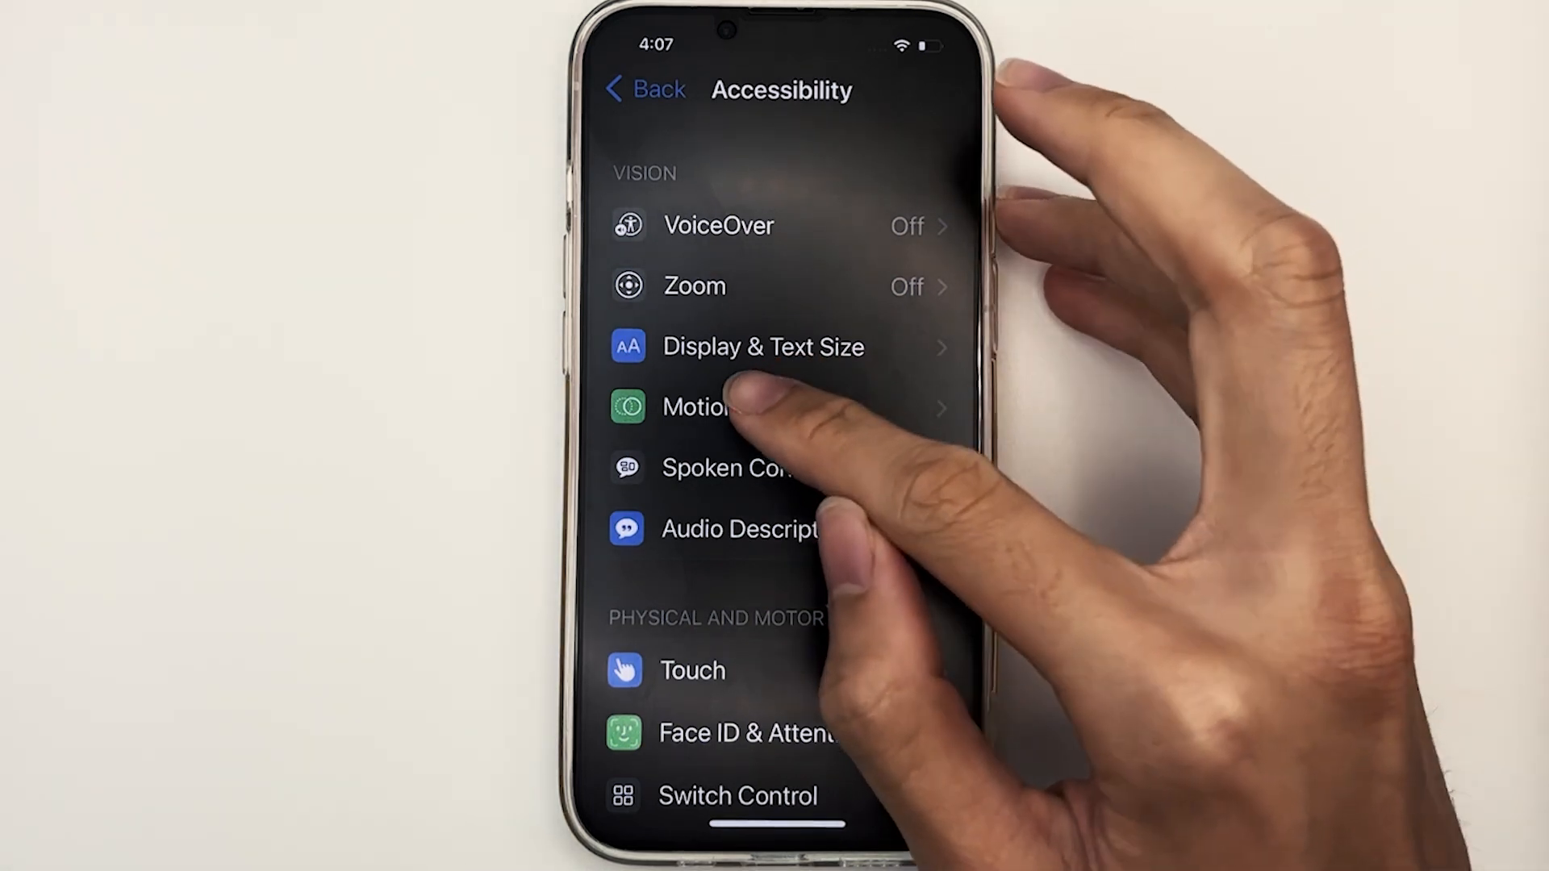
# In Display & Text Size, switch Bold Text on
pyautogui.click(763, 347)
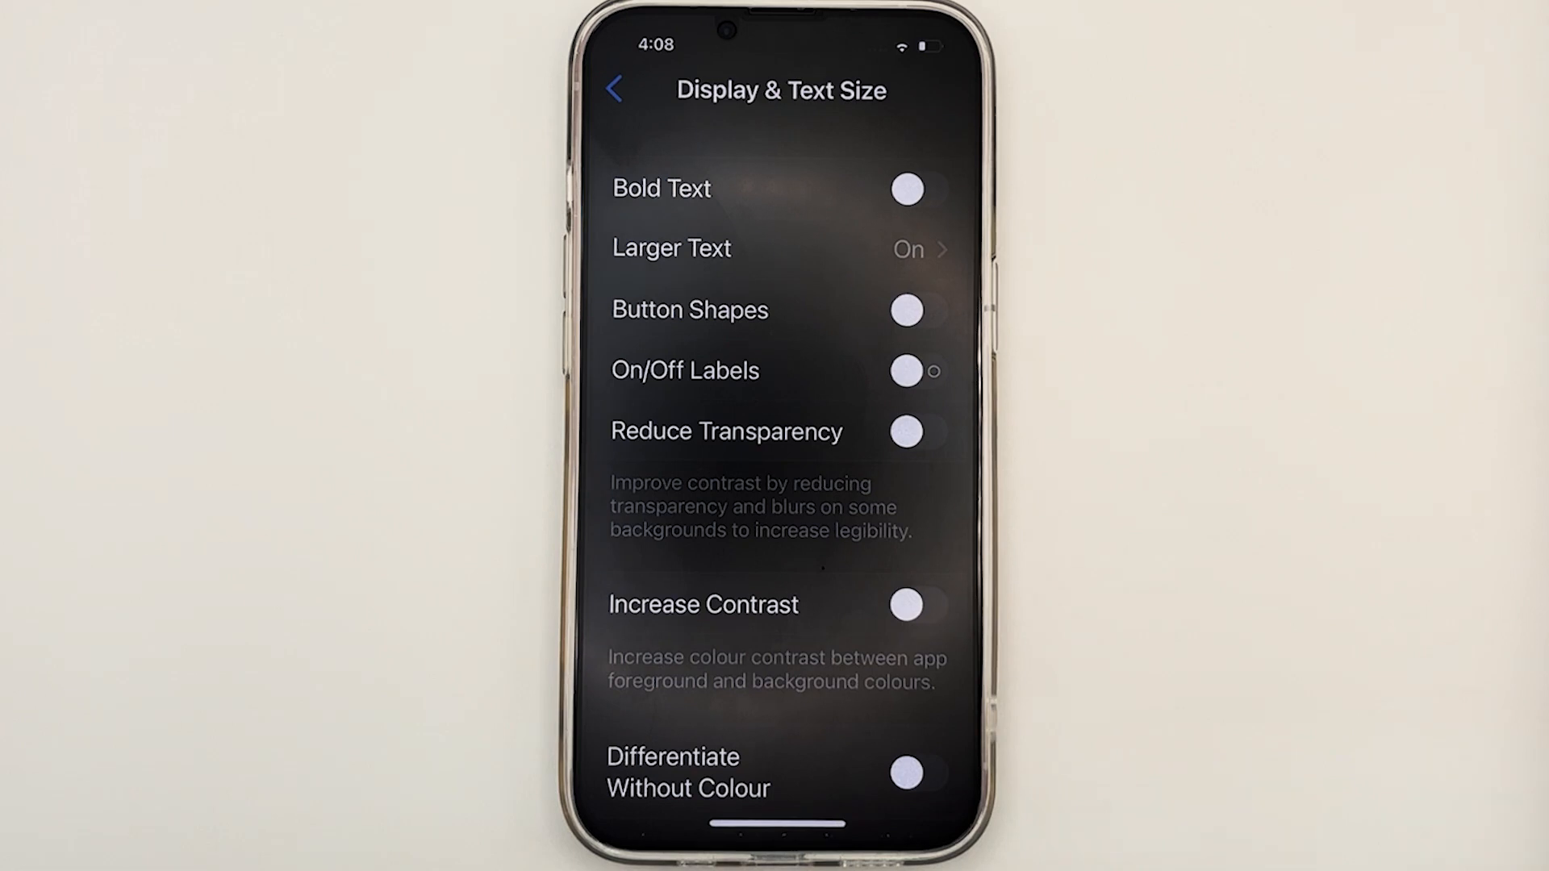
pyautogui.click(905, 189)
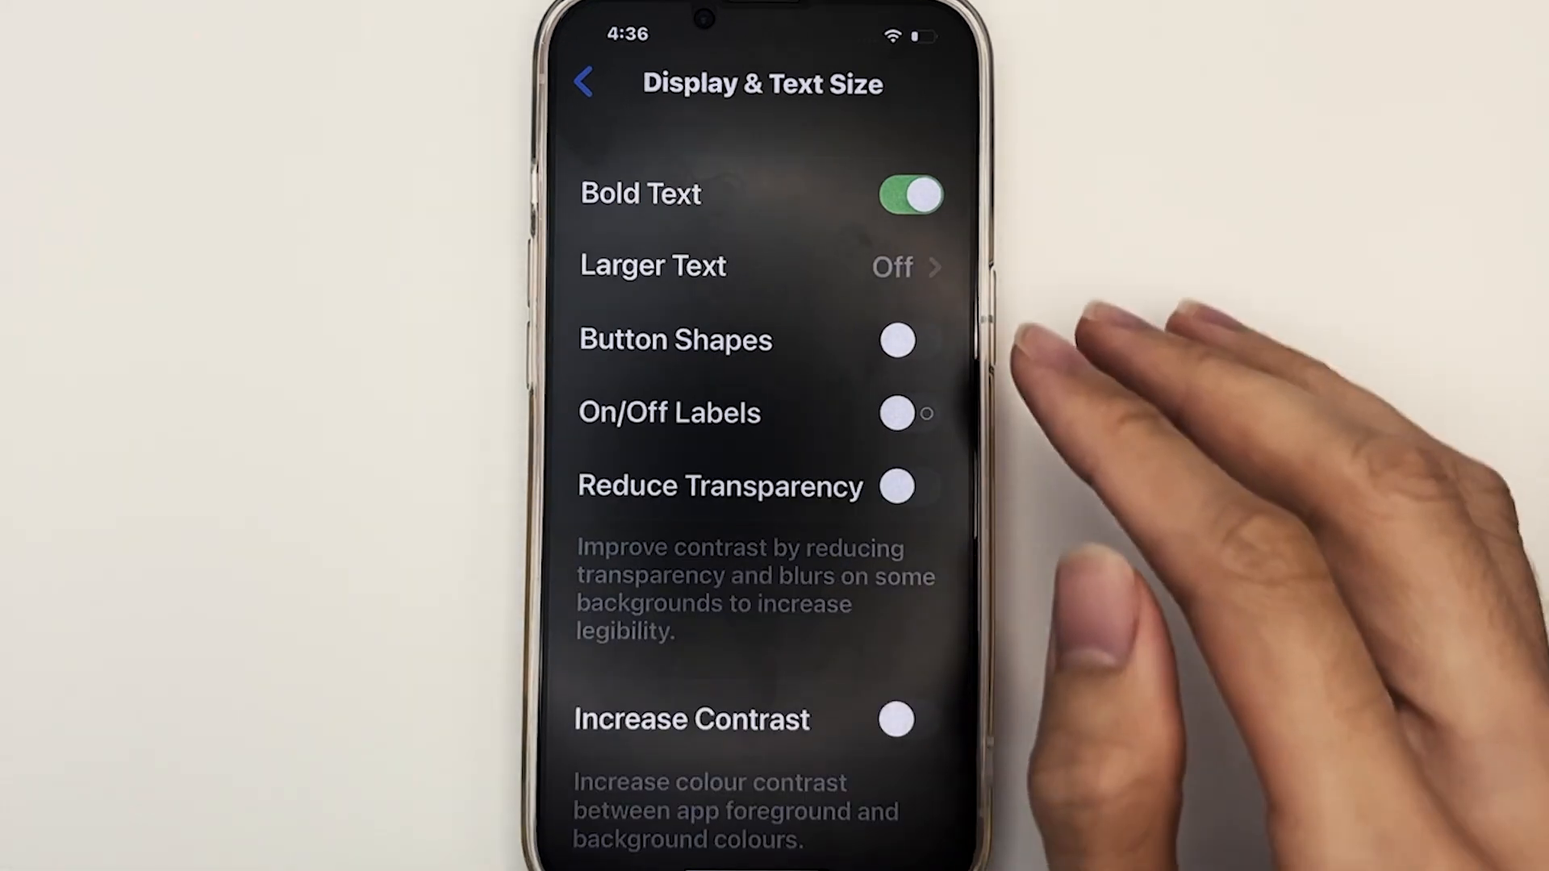
# On Larger Text, keep Larger Accessibility Sizes on and set the reading size one notch larger
pyautogui.click(652, 266)
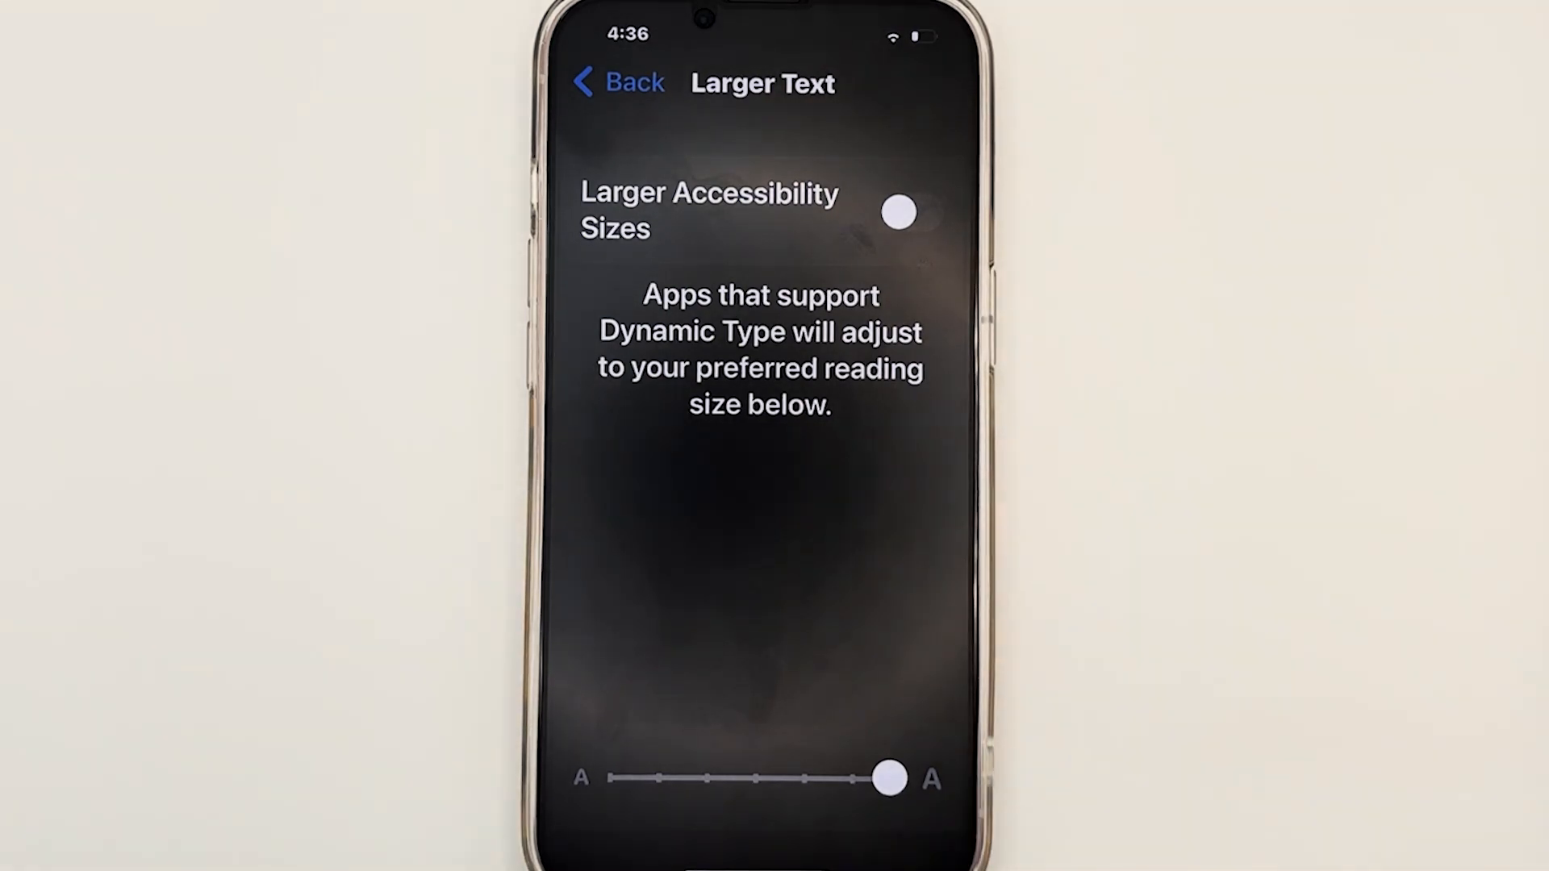
pyautogui.moveTo(894, 779); pyautogui.dragTo(884, 779)
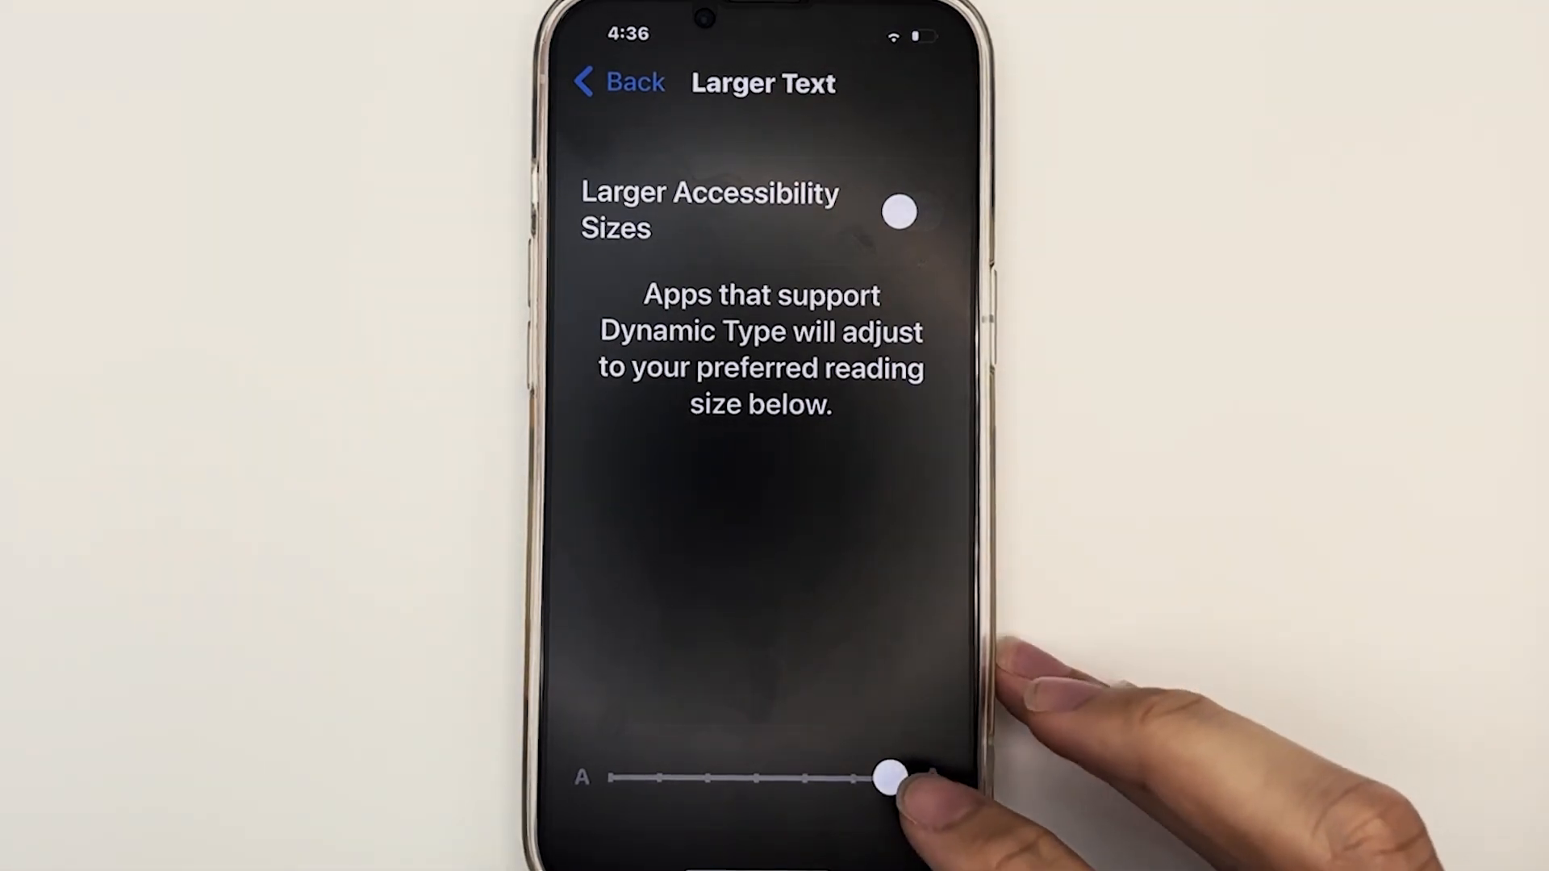
pyautogui.moveTo(886, 778); pyautogui.dragTo(899, 777)
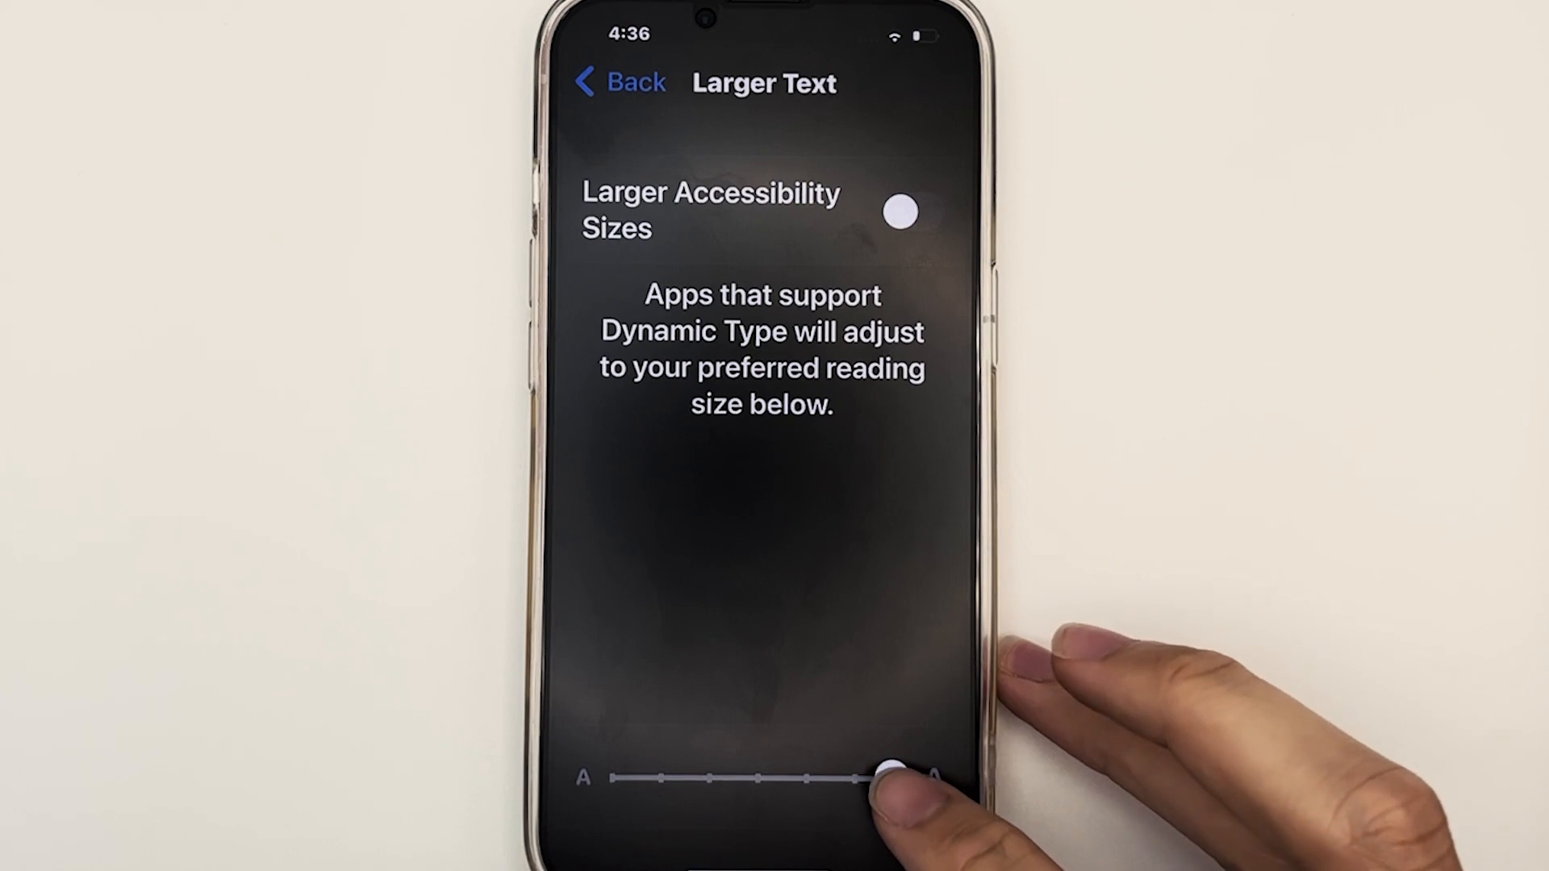
pyautogui.moveTo(898, 778); pyautogui.dragTo(884, 777)
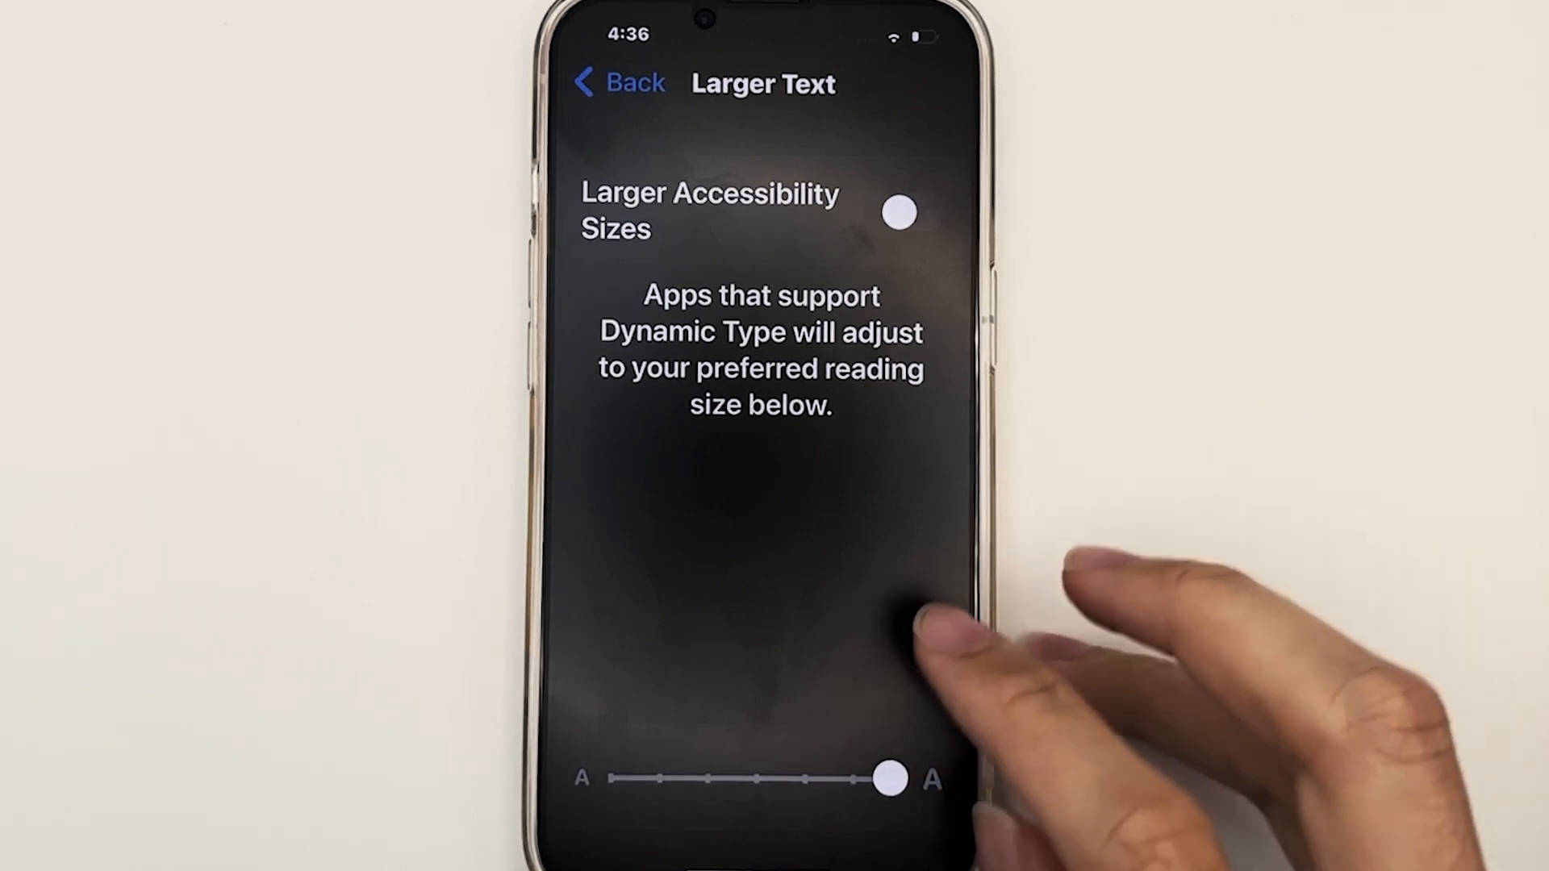
pyautogui.click(899, 213)
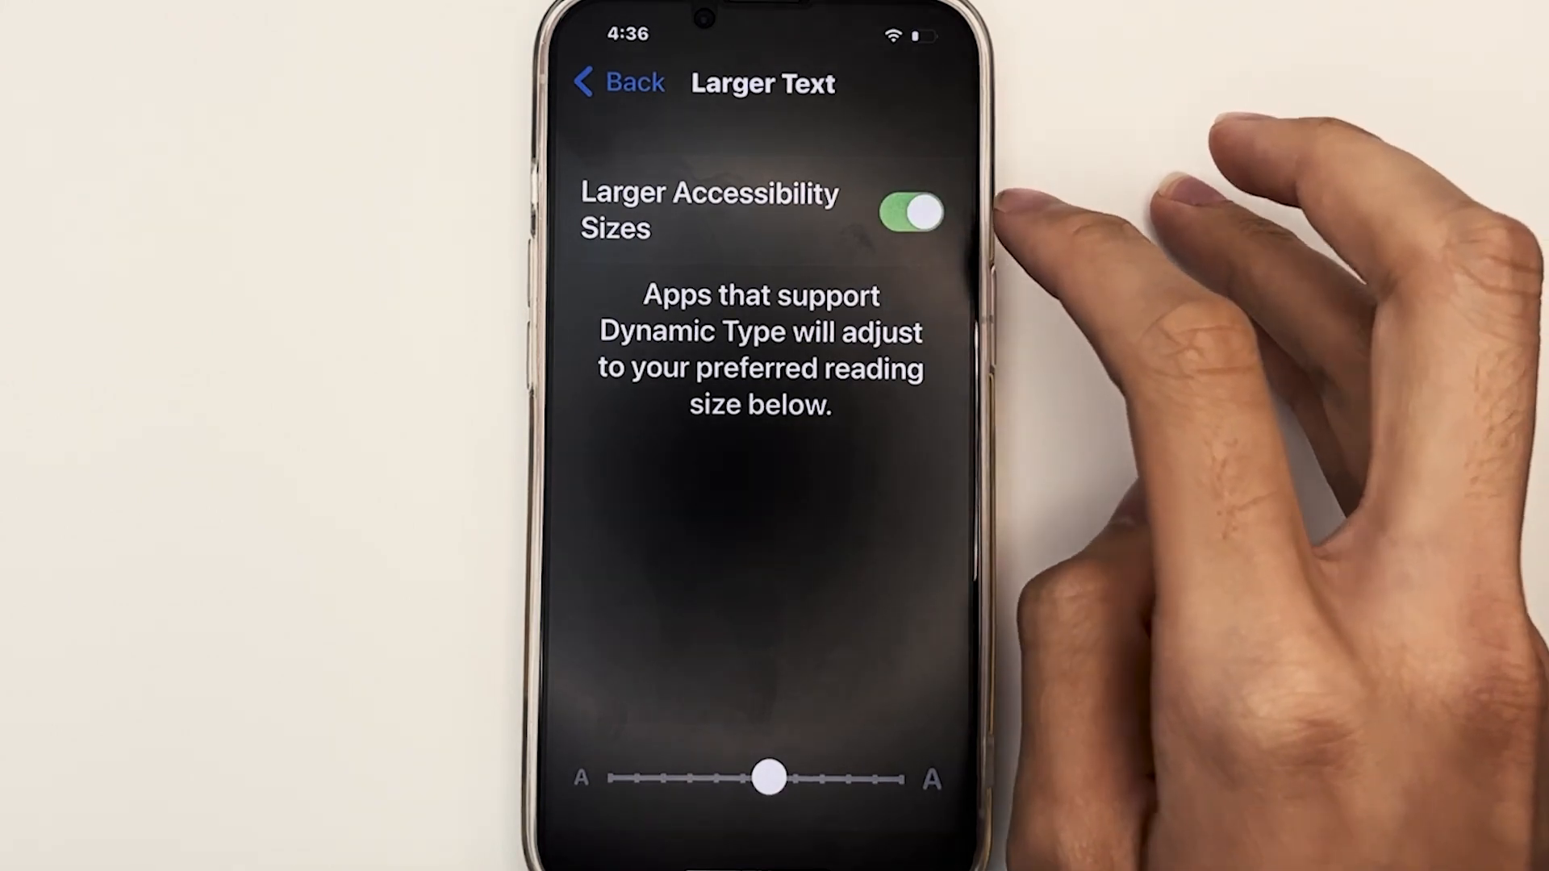
pyautogui.moveTo(769, 778); pyautogui.dragTo(755, 778)
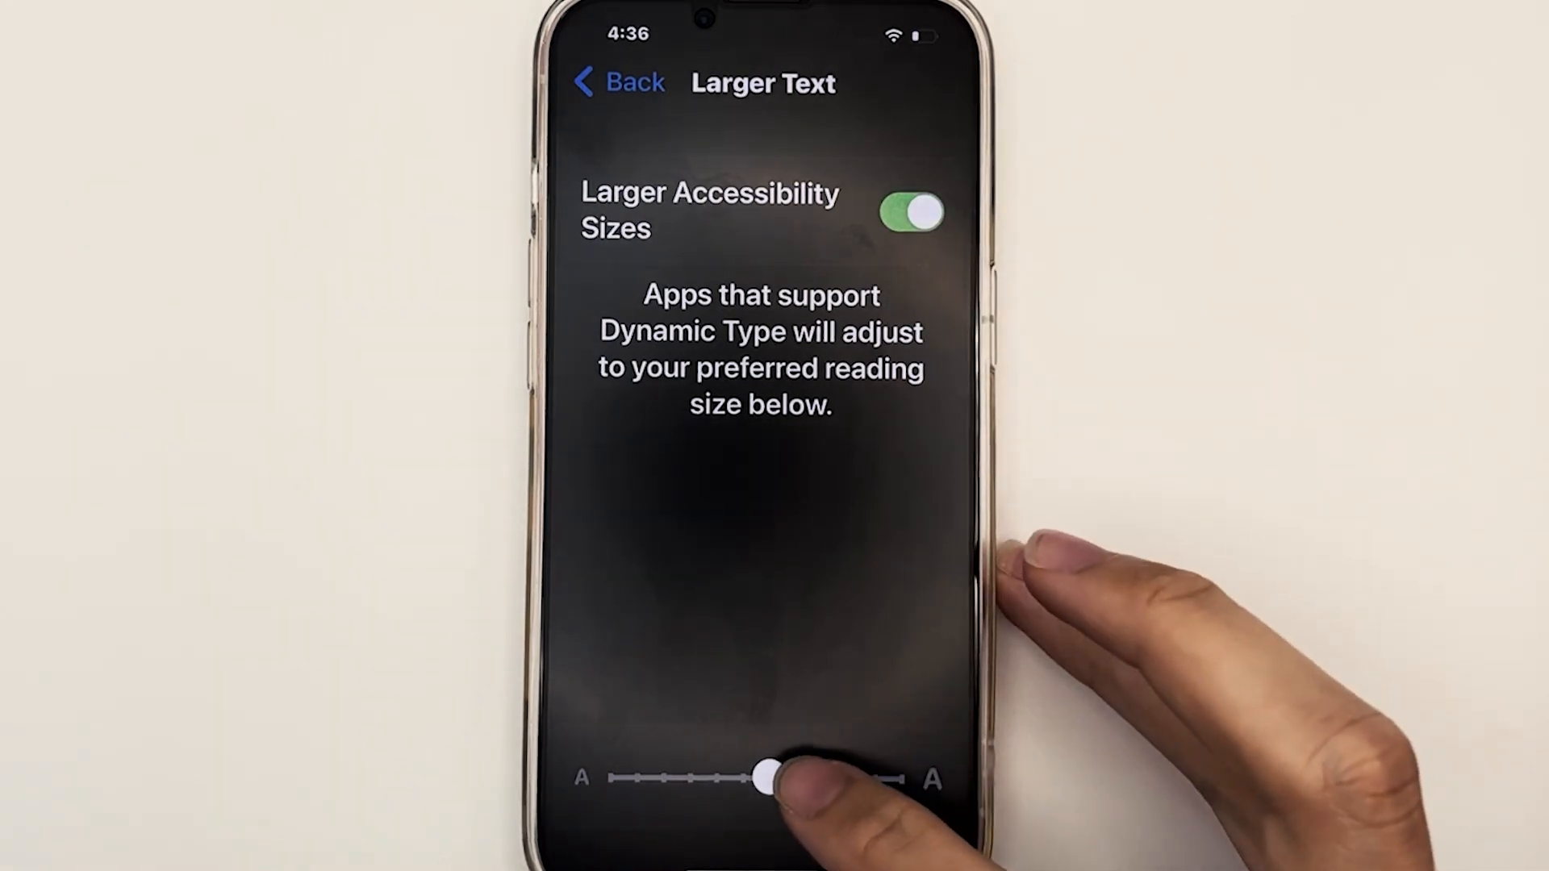
pyautogui.moveTo(764, 778); pyautogui.dragTo(745, 778)
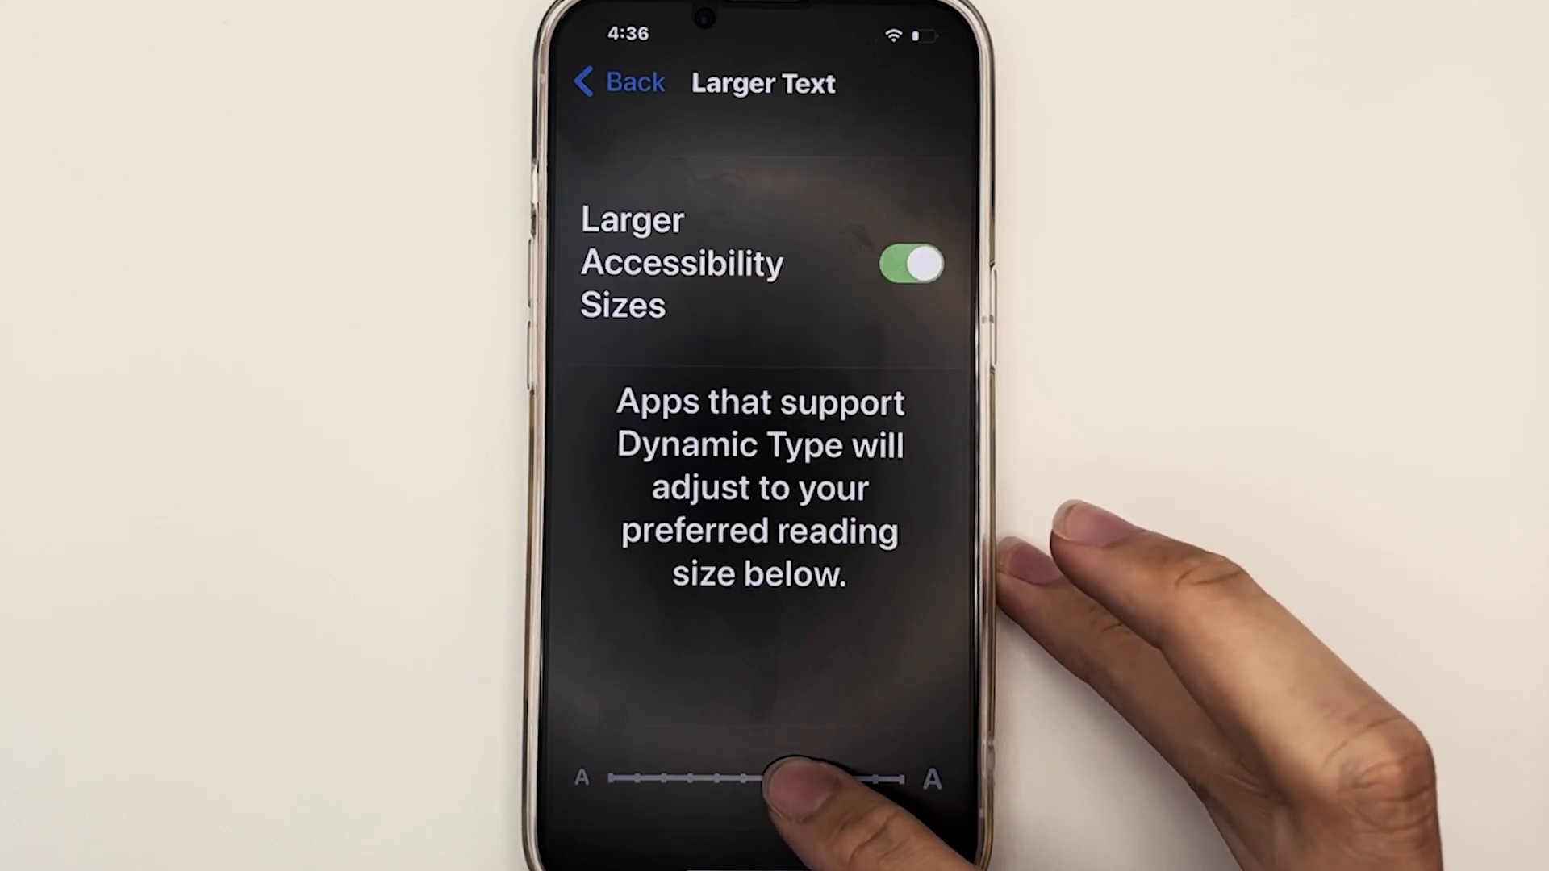
pyautogui.moveTo(801, 779); pyautogui.dragTo(800, 779)
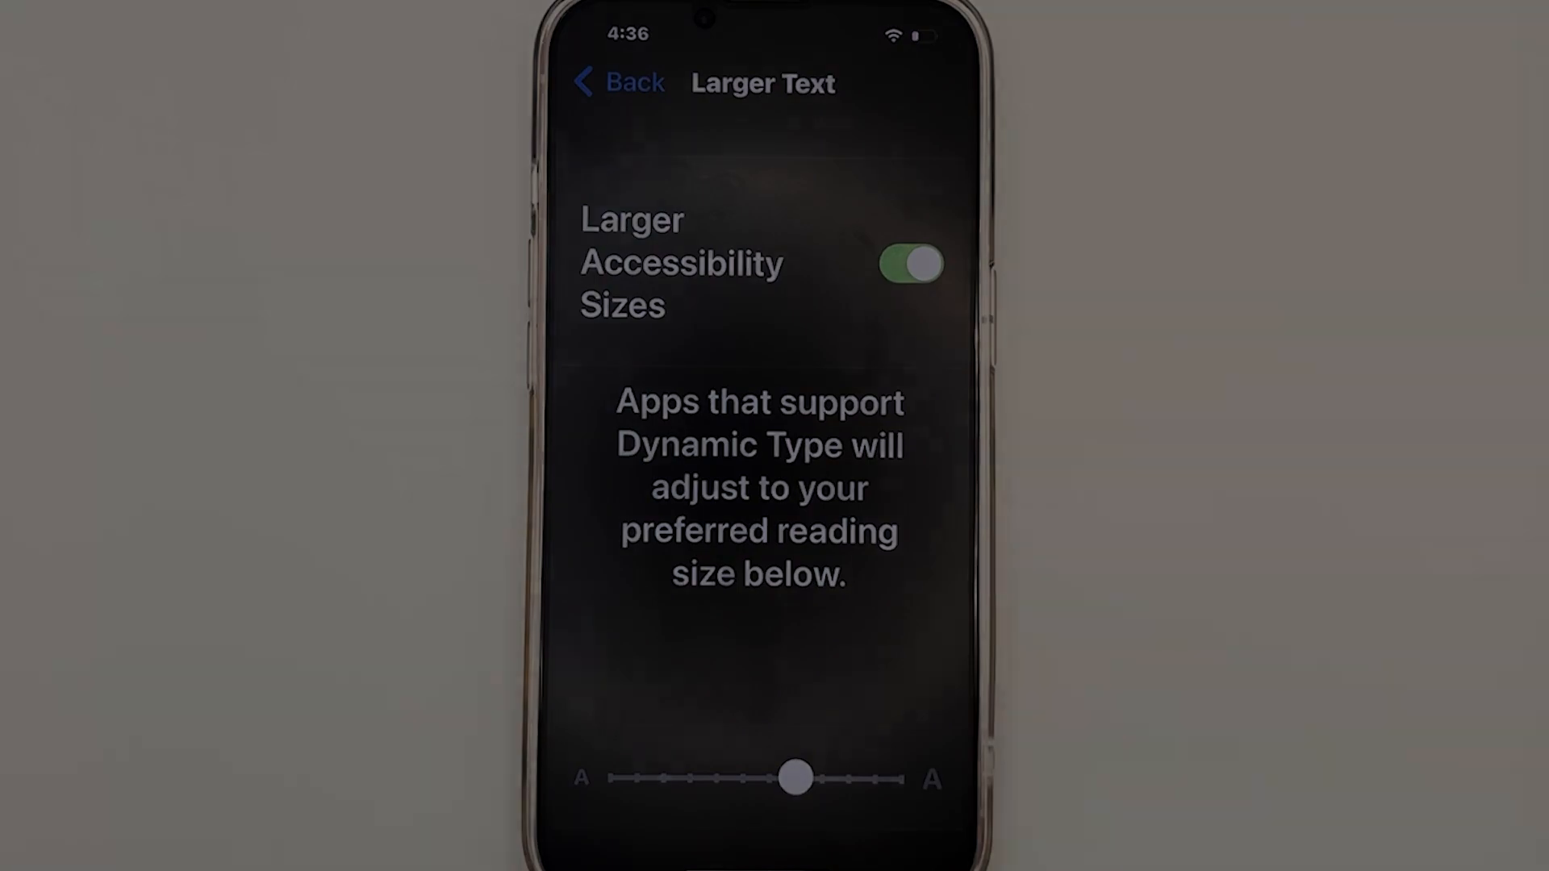
# Back in Display & Text Size, switch Increase Contrast on
pyautogui.click(617, 82)
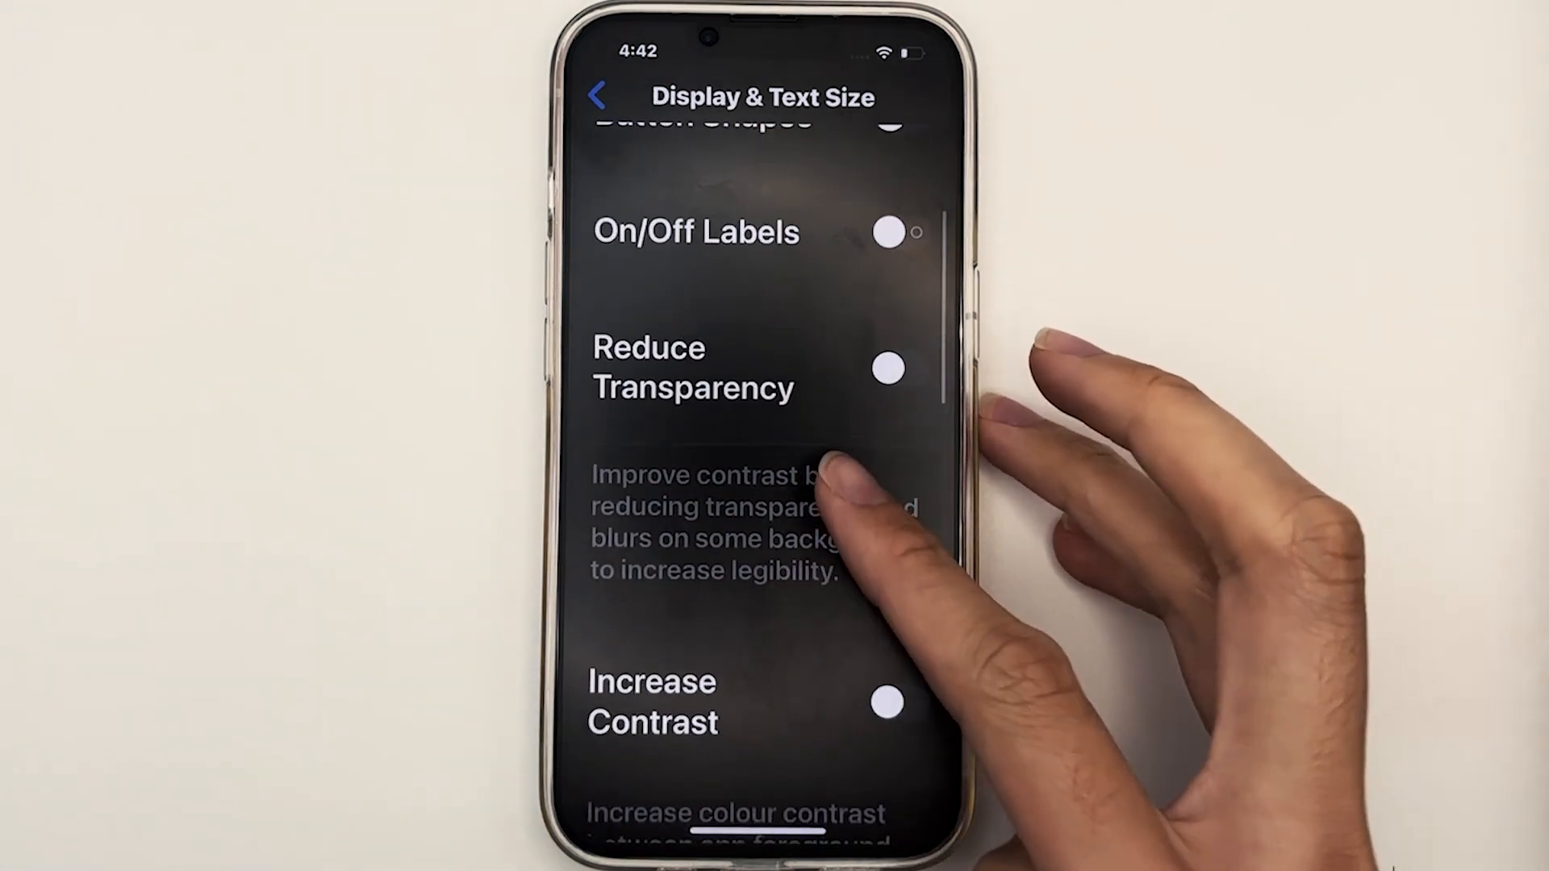
pyautogui.scroll(-3)
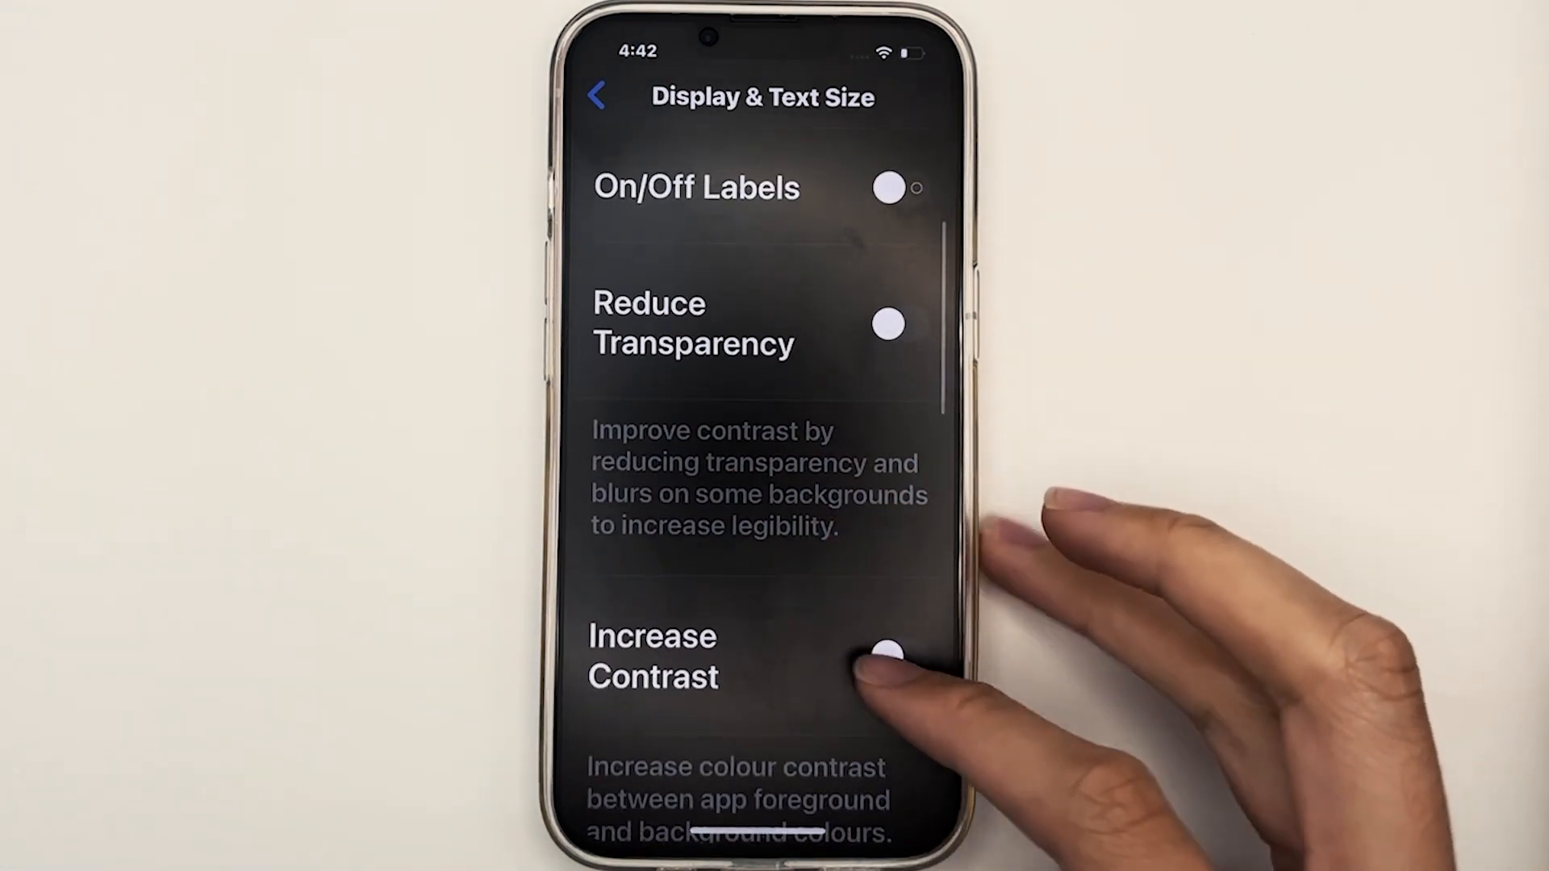
pyautogui.click(886, 653)
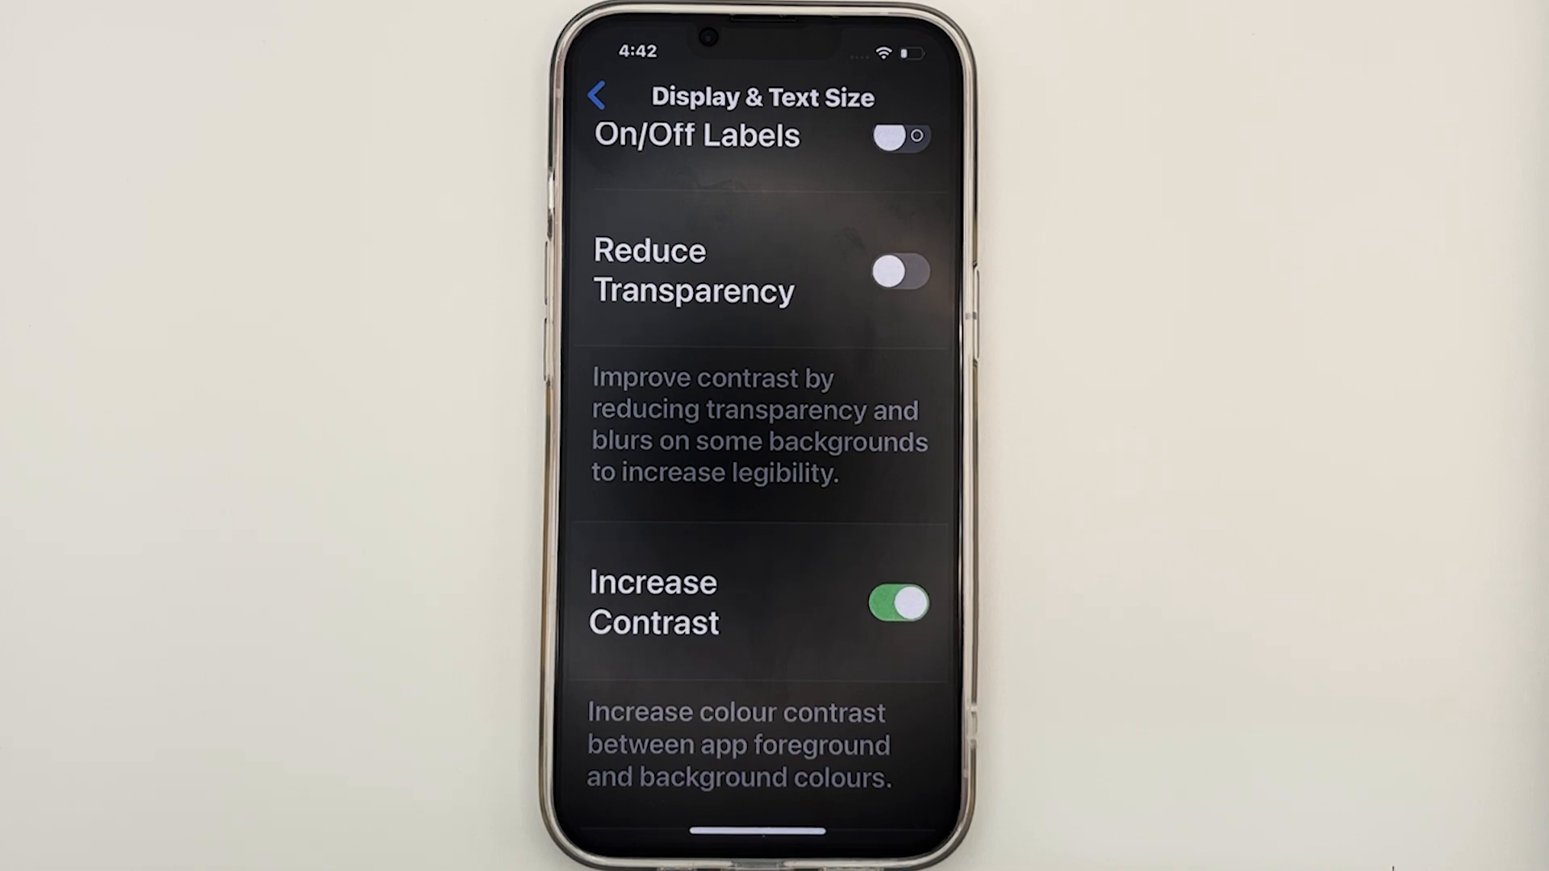
pyautogui.scroll(-3)
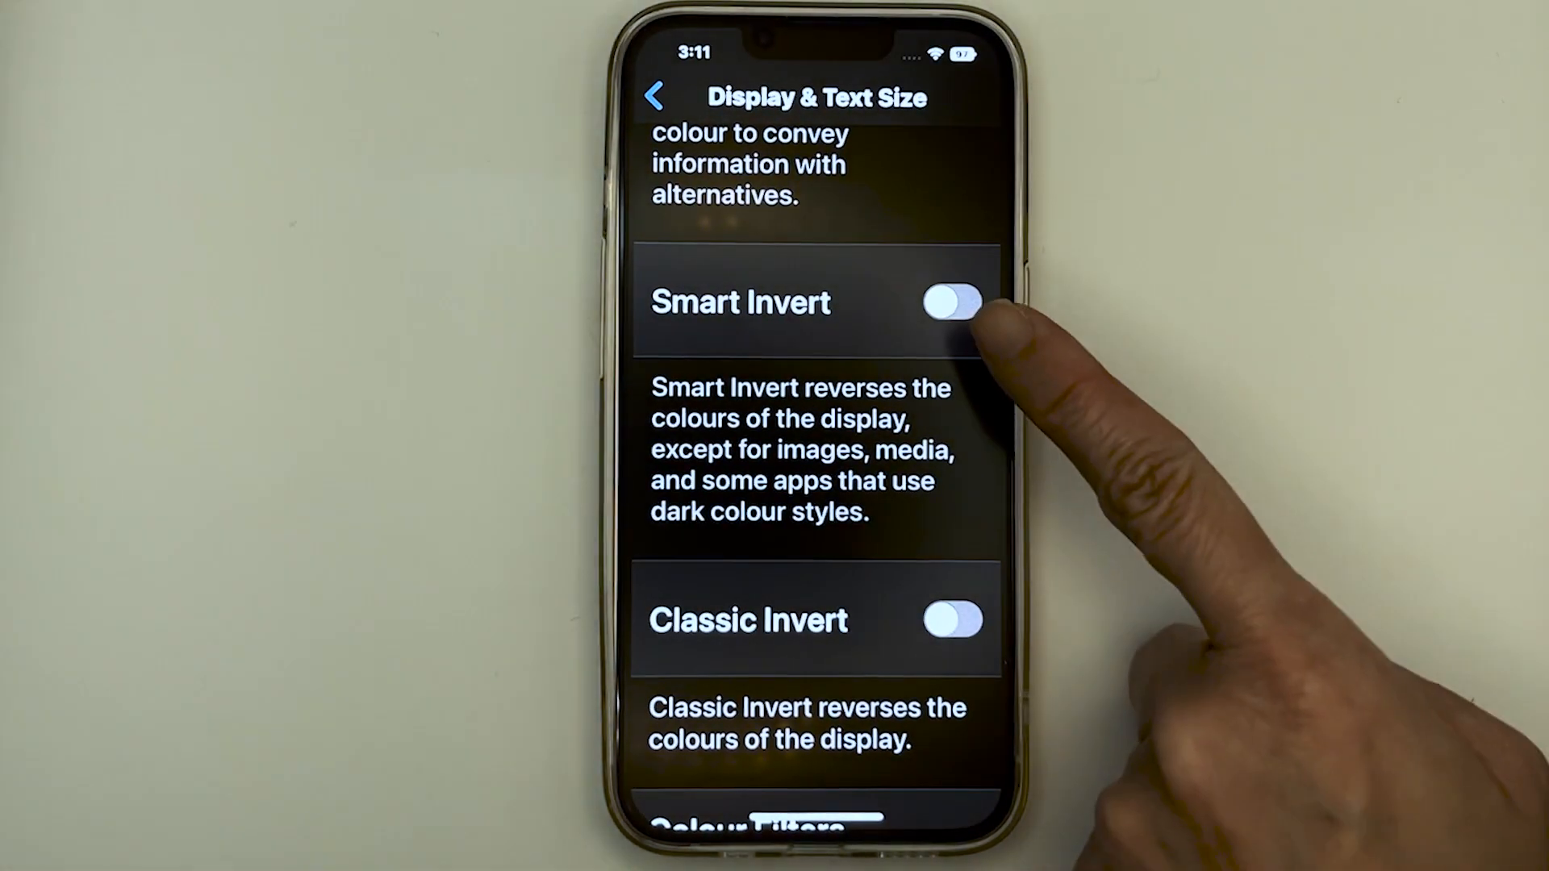
pyautogui.click(948, 302)
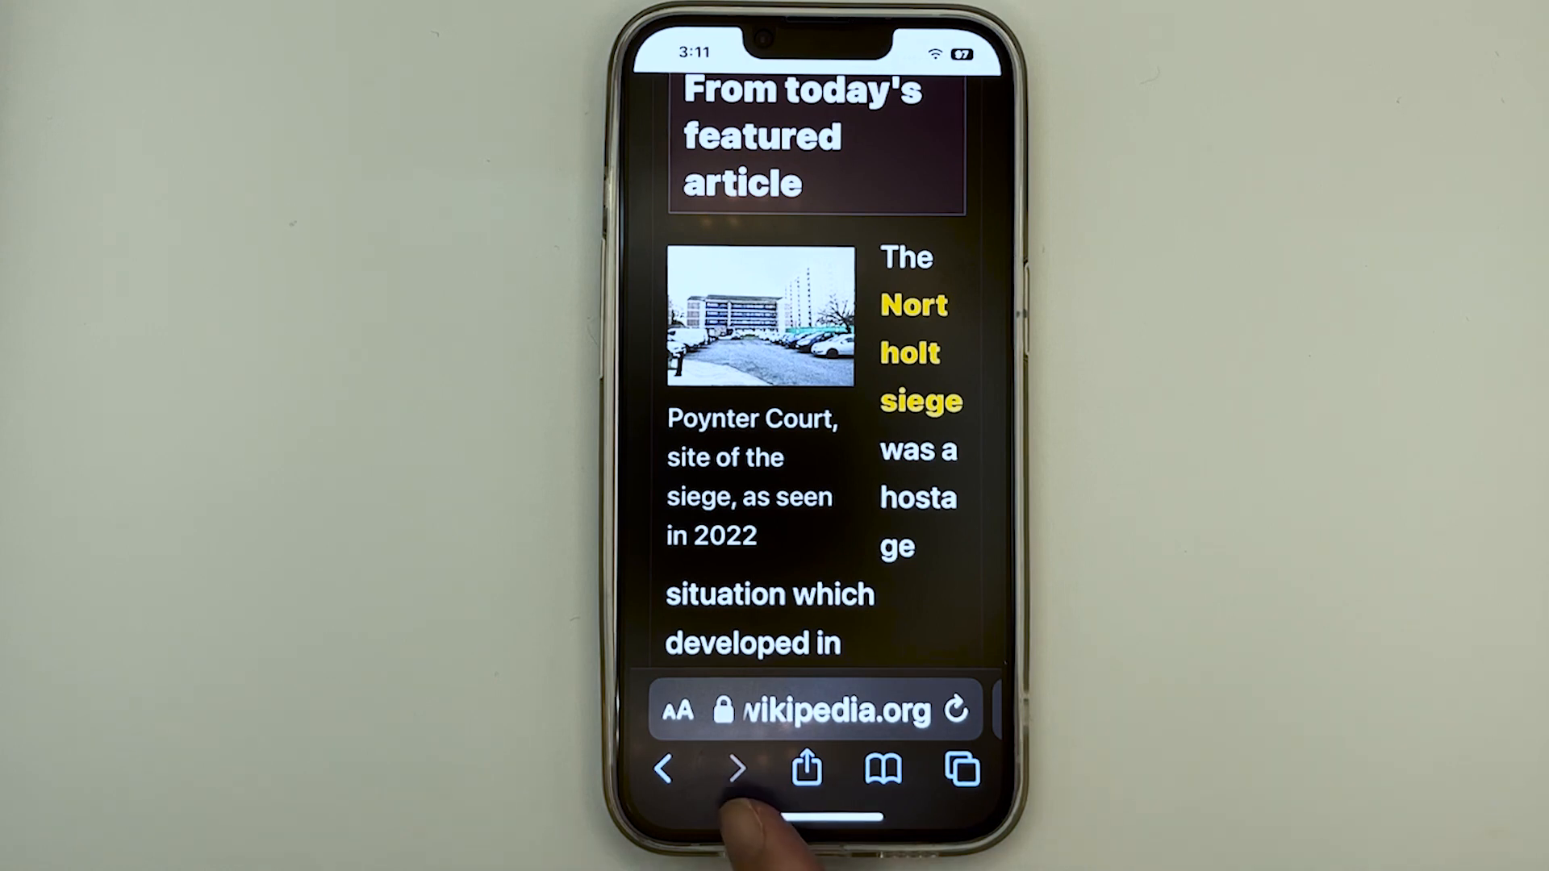
pyautogui.click(952, 302)
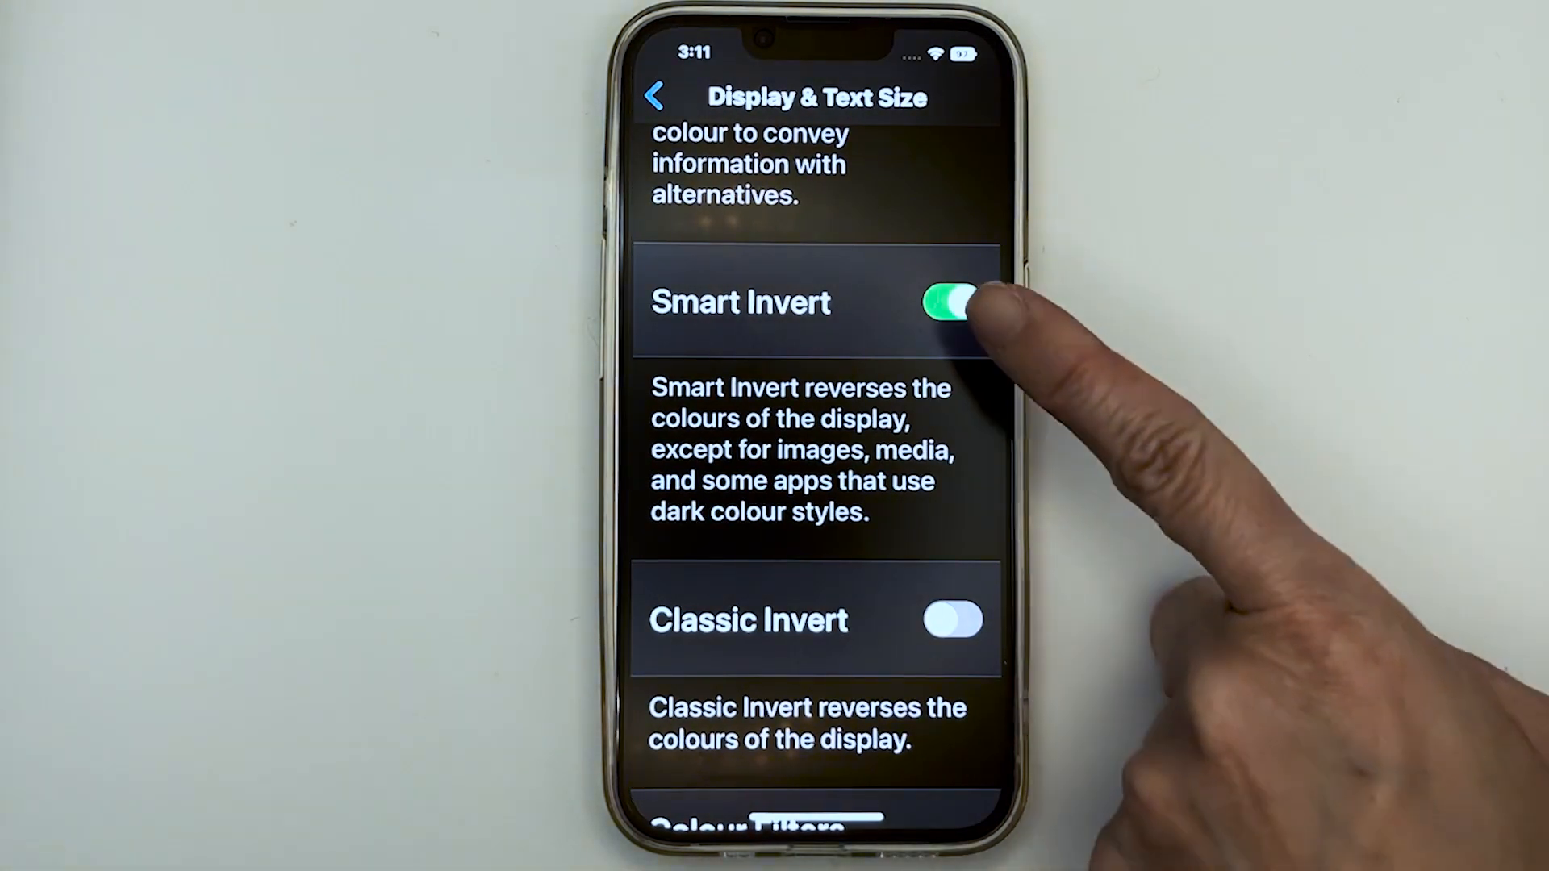
pyautogui.click(950, 301)
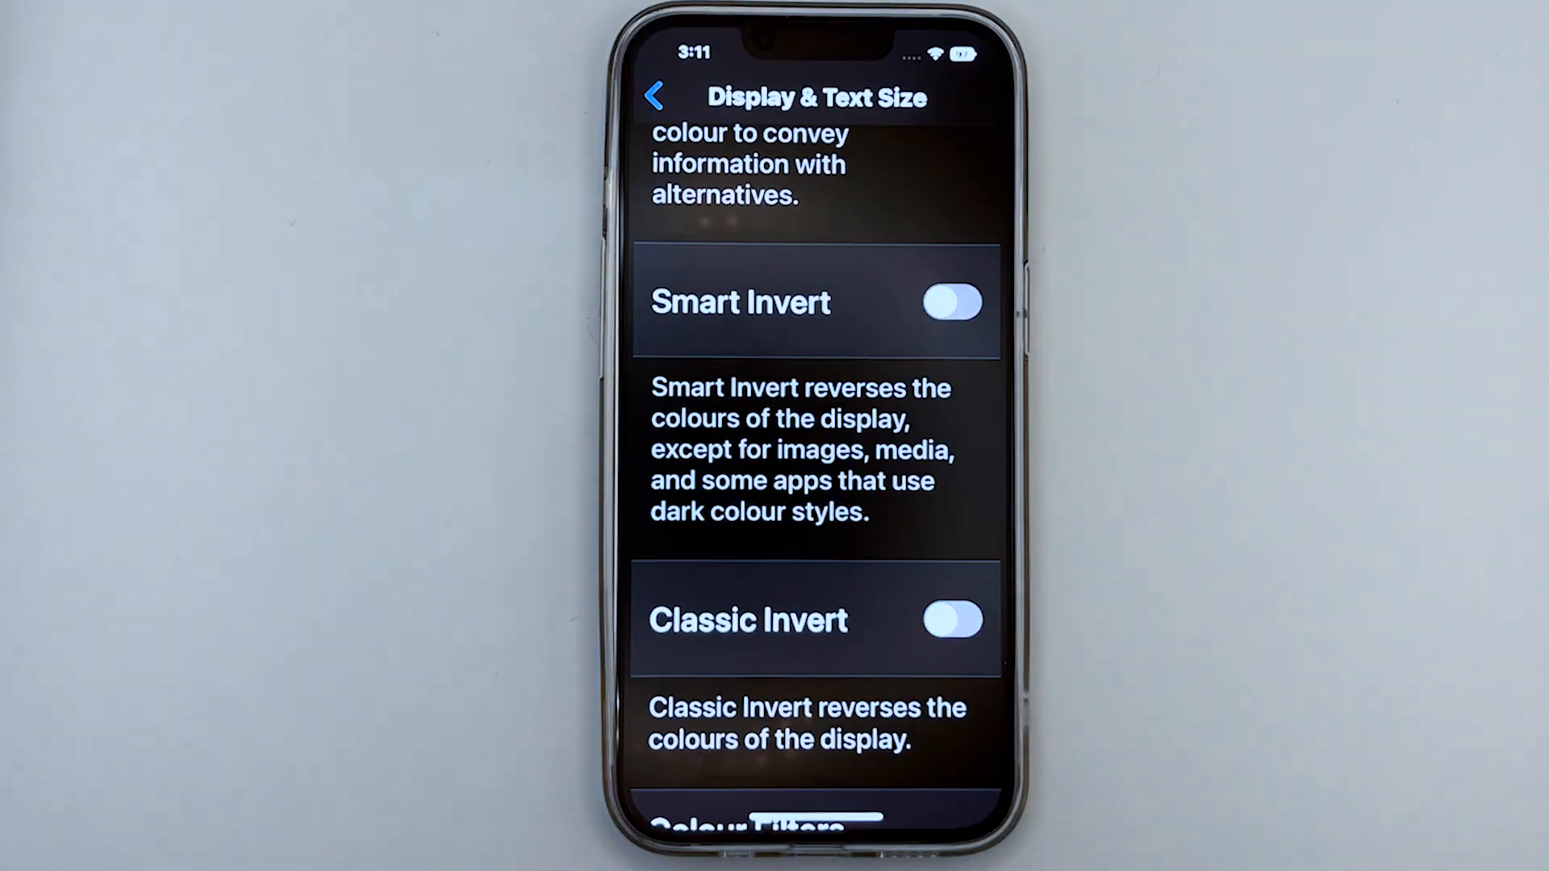
pyautogui.click(950, 620)
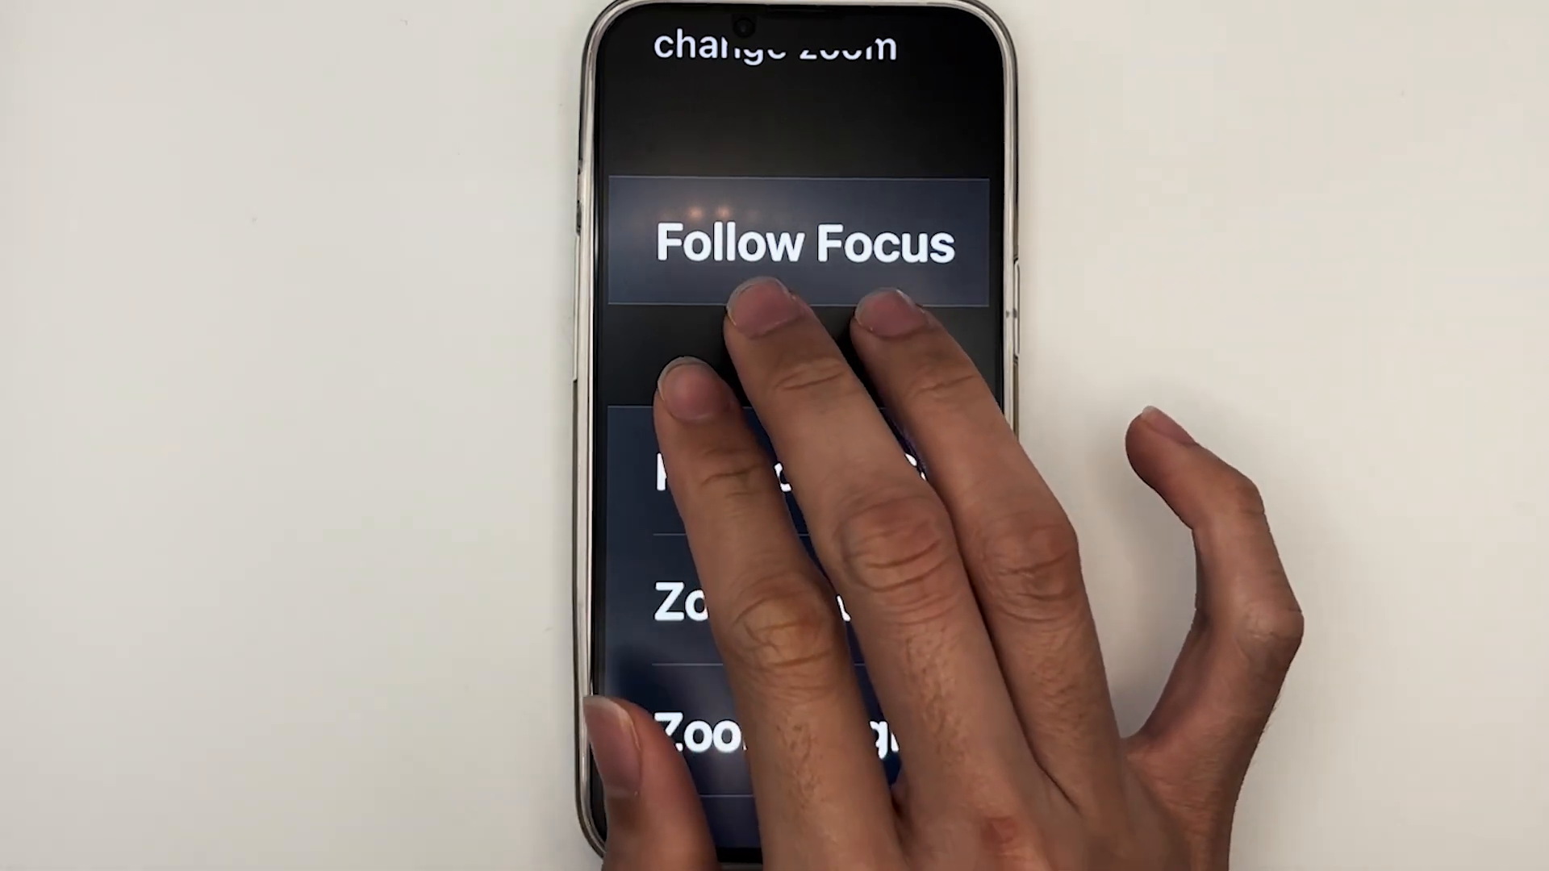
# Scroll the magnified Zoom settings down to Keyboard Shortcuts, Zoom Controller and Zoom Filter
pyautogui.scroll(-3)
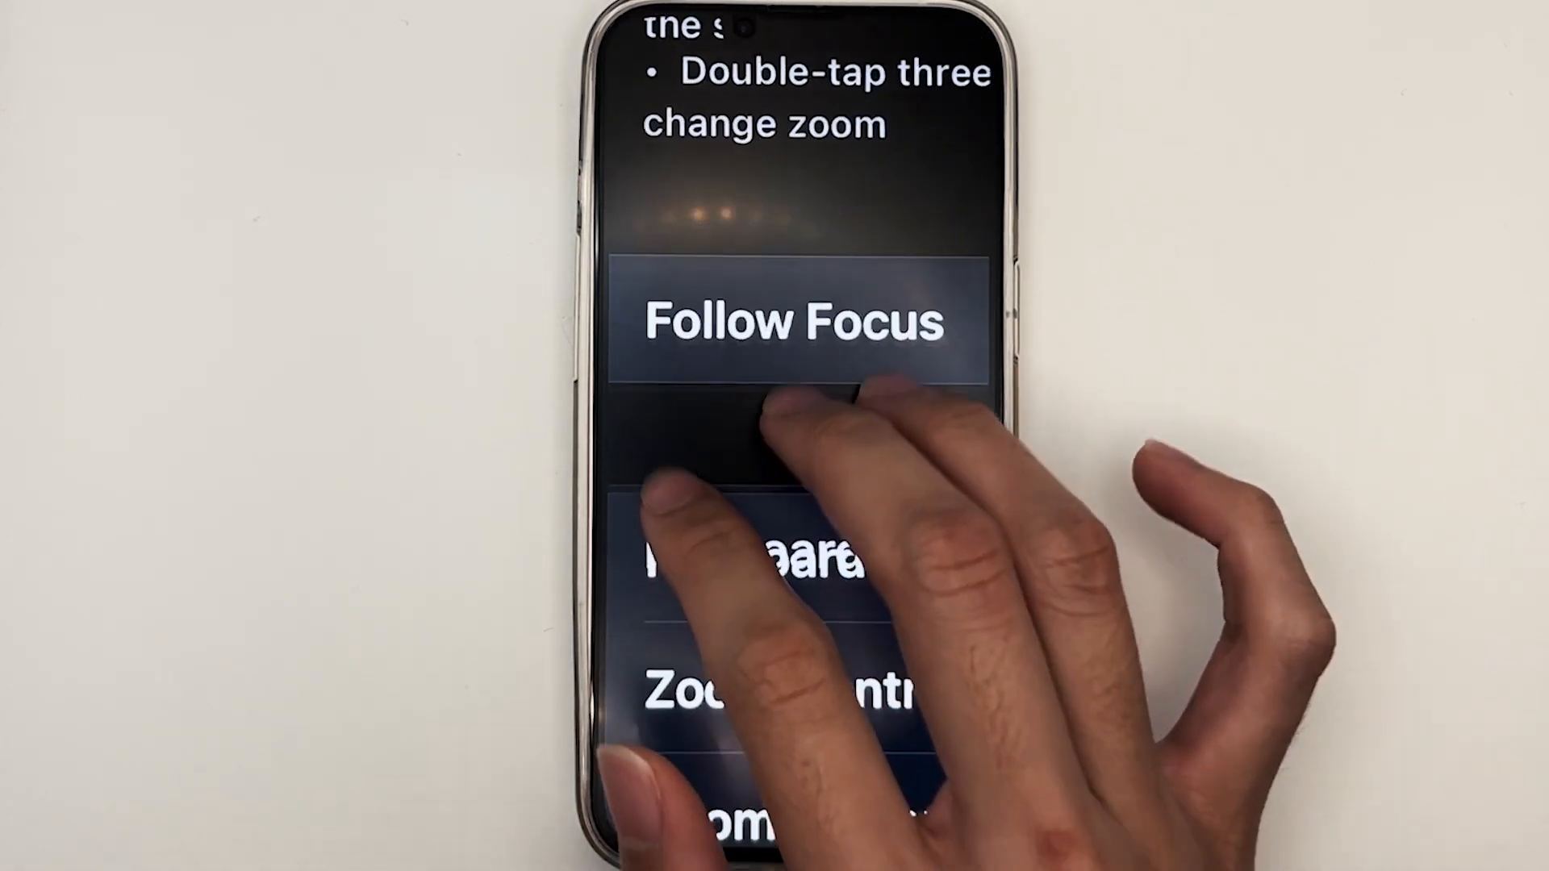
pyautogui.scroll(-3)
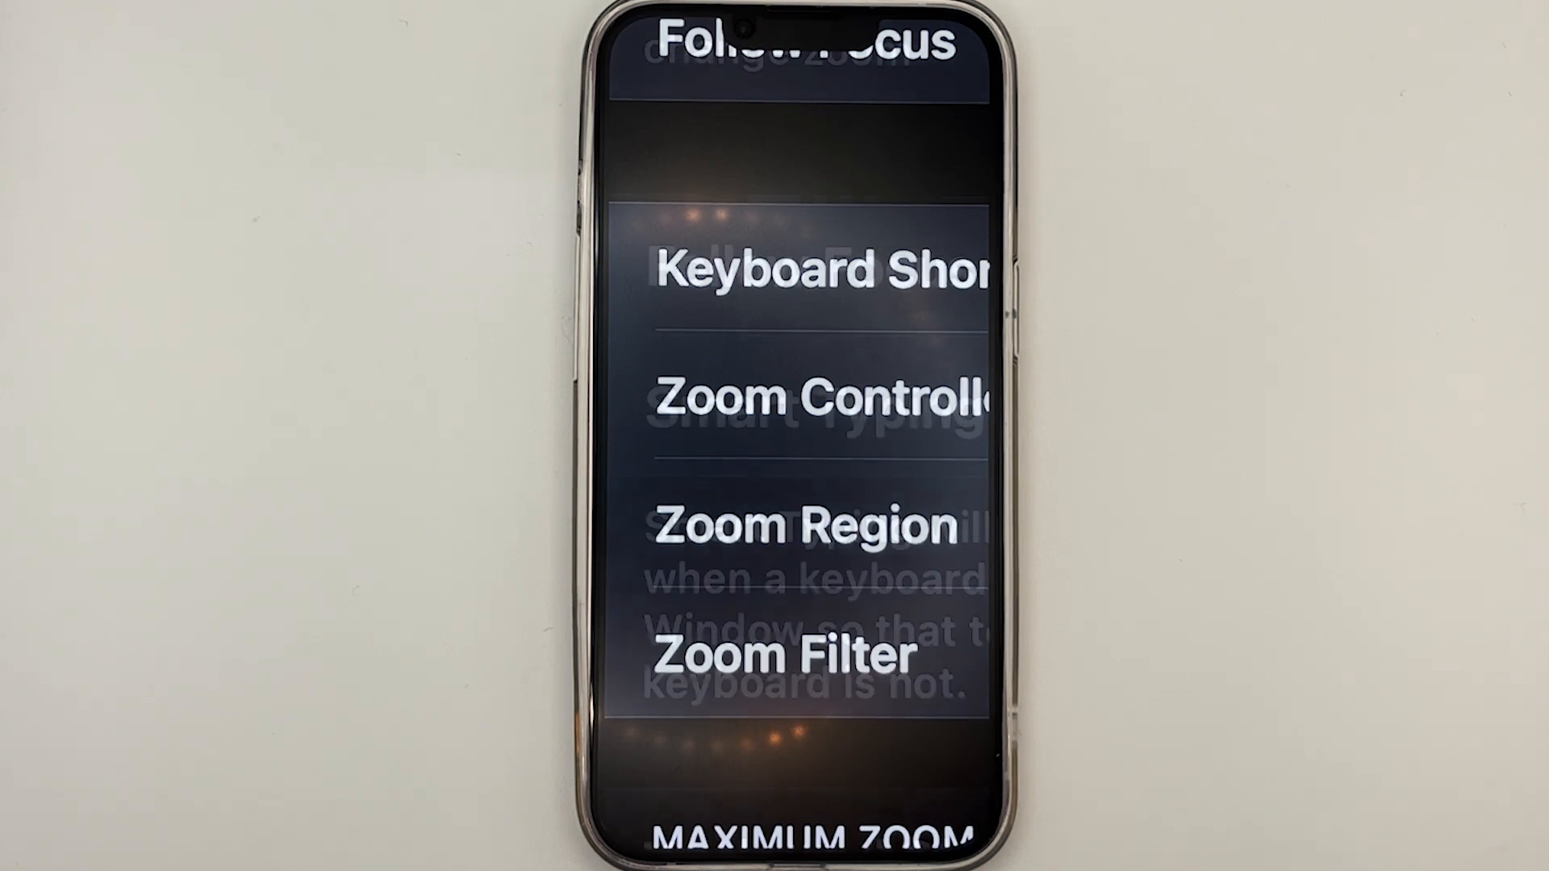
pyautogui.scroll(-3)
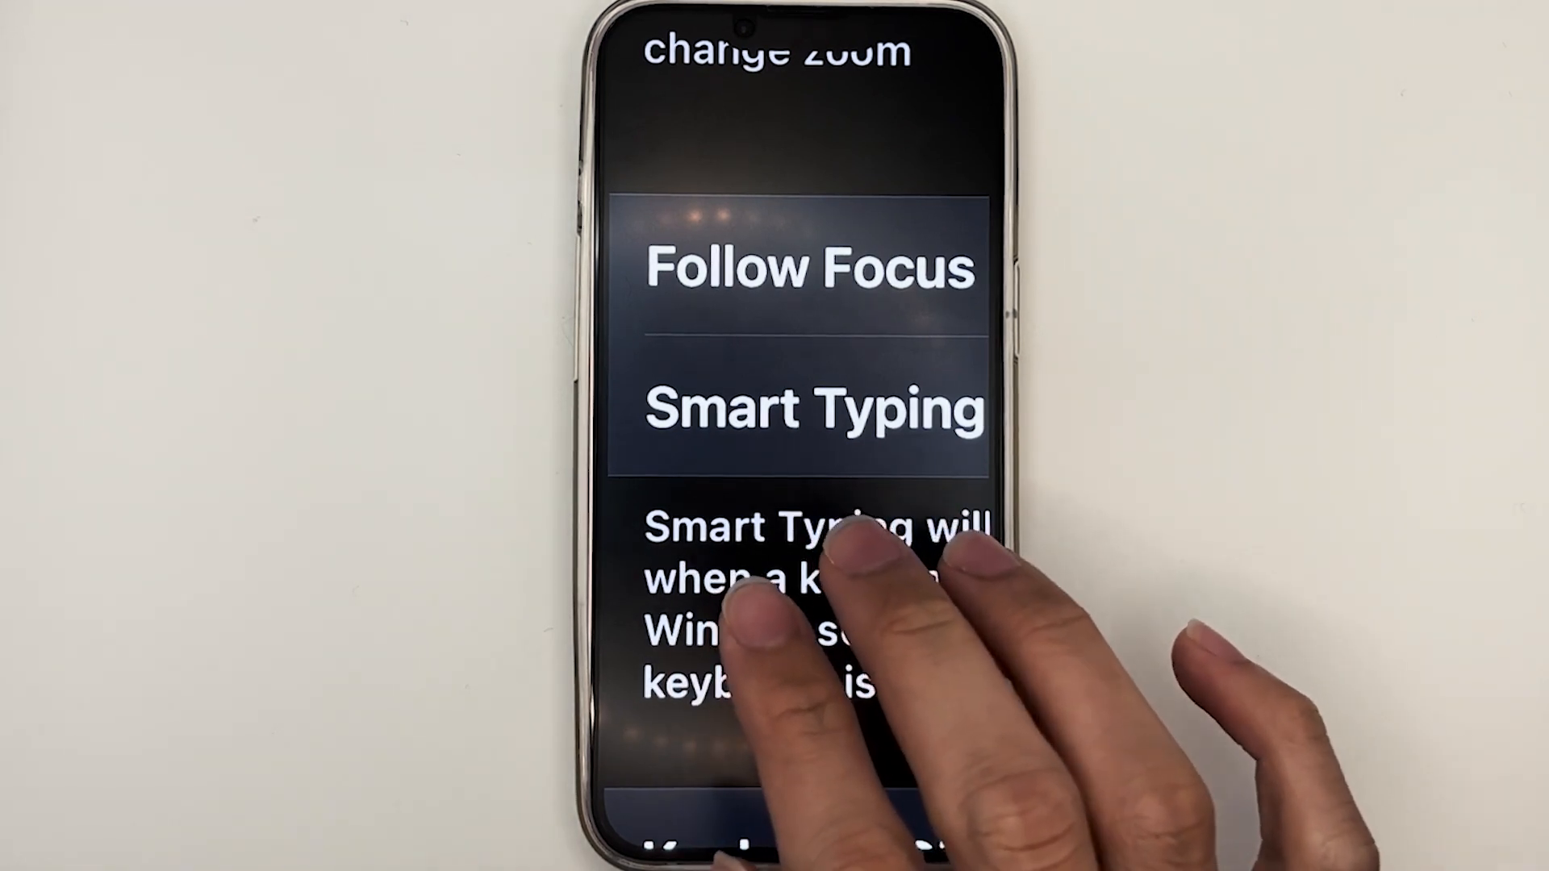
pyautogui.scroll(-3)
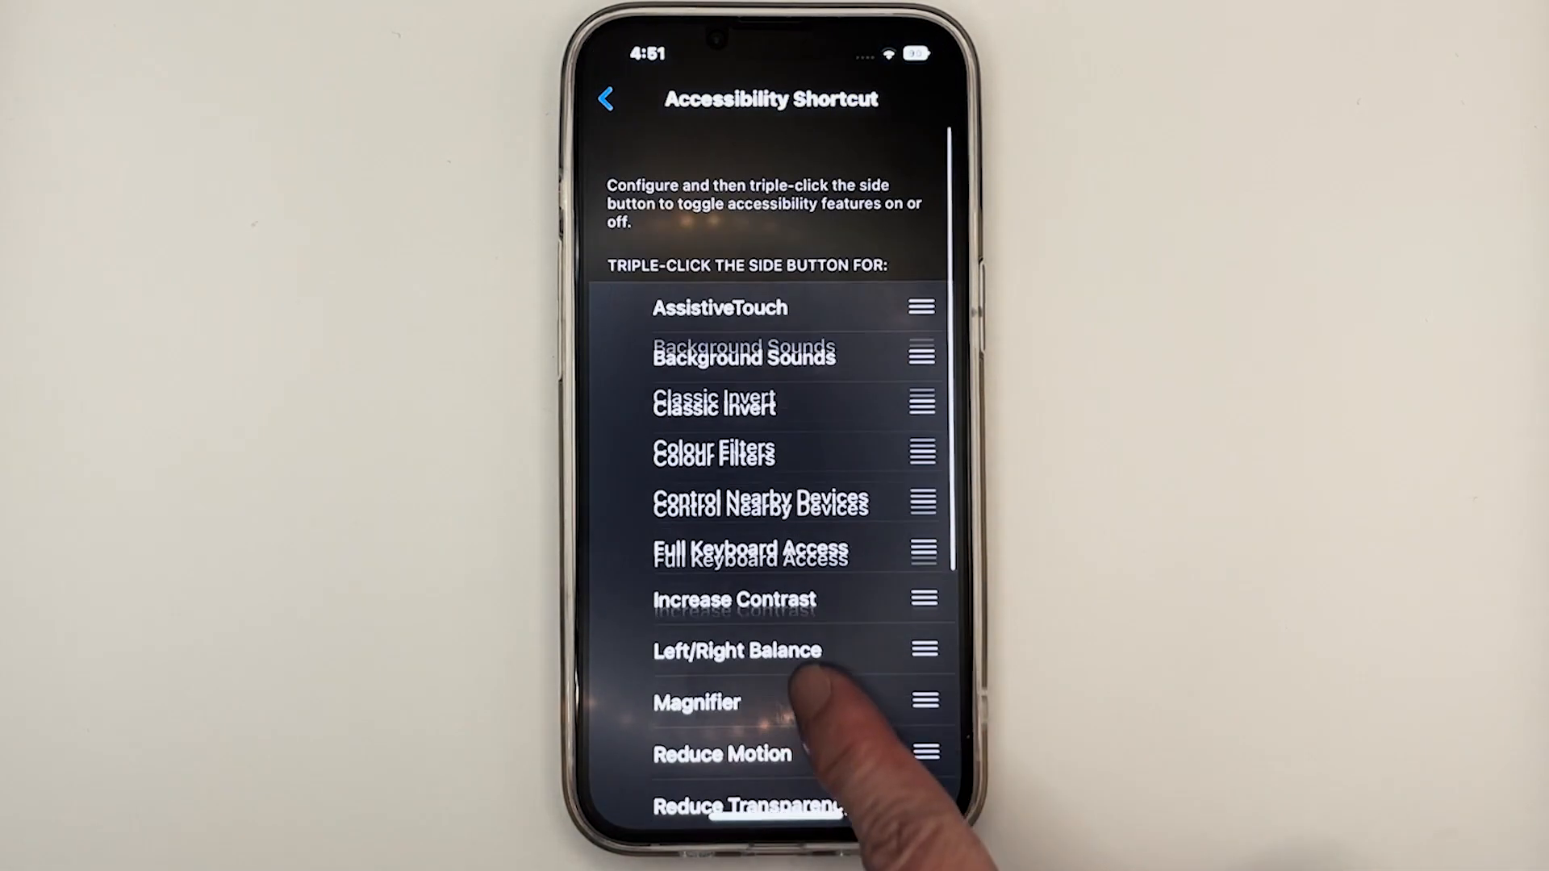
# Check Classic Invert as the Accessibility Shortcut feature
pyautogui.click(714, 405)
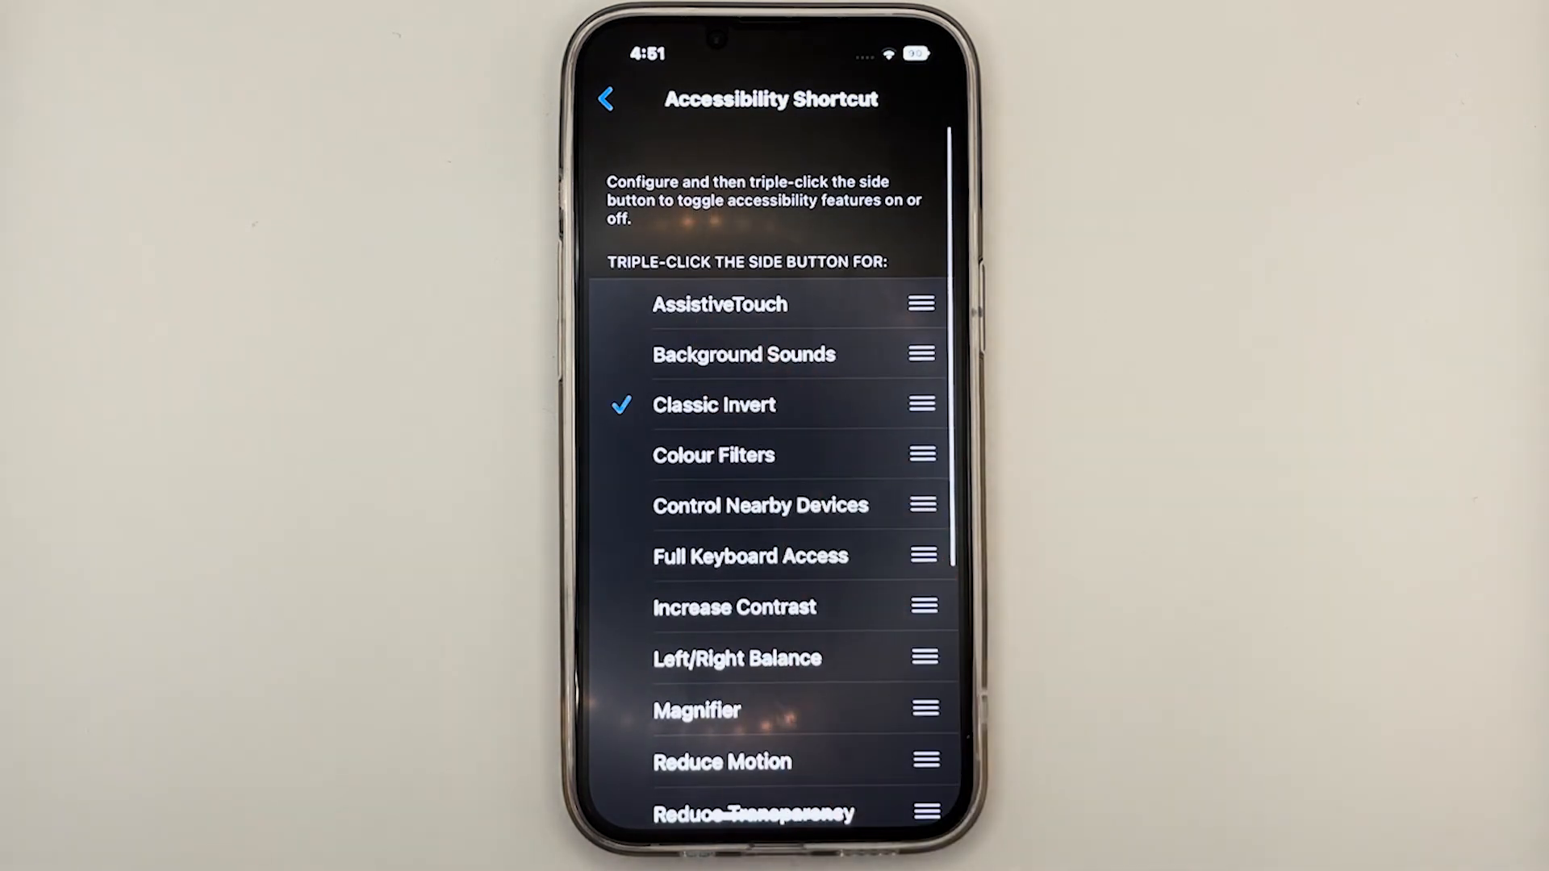